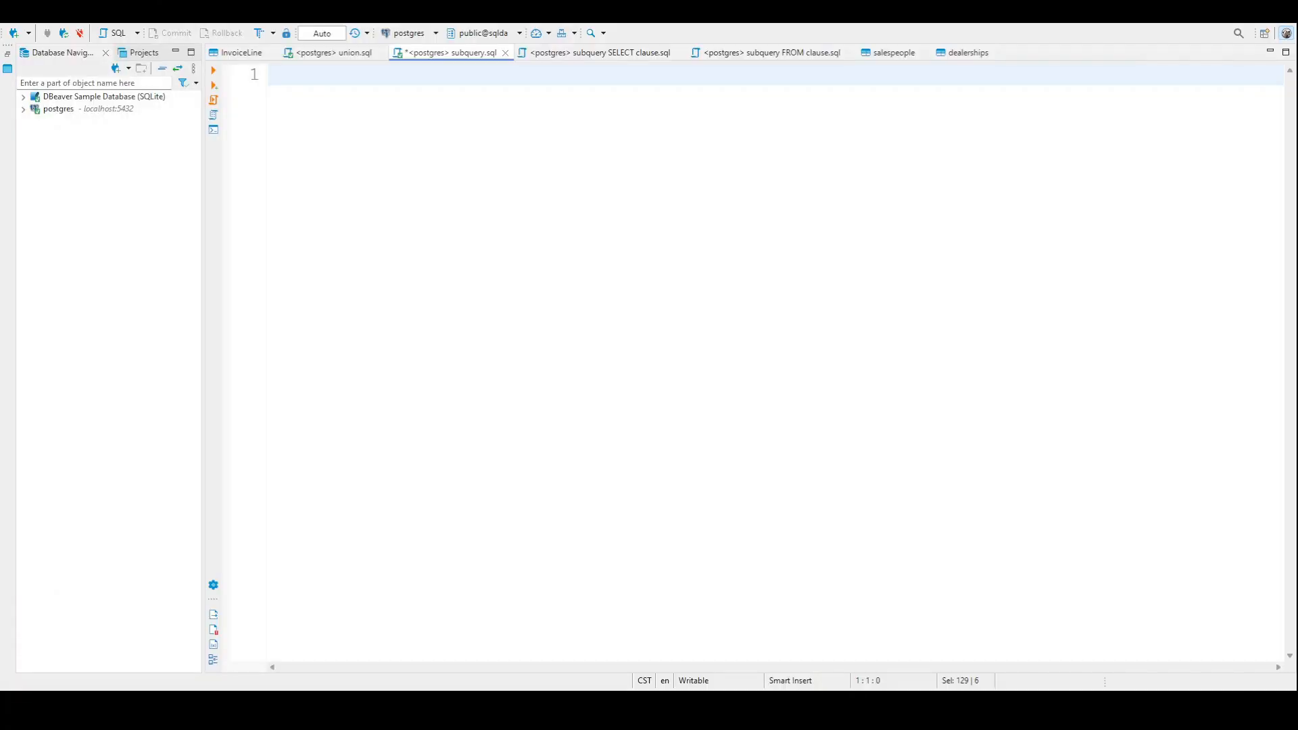
mouse_move(376, 633)
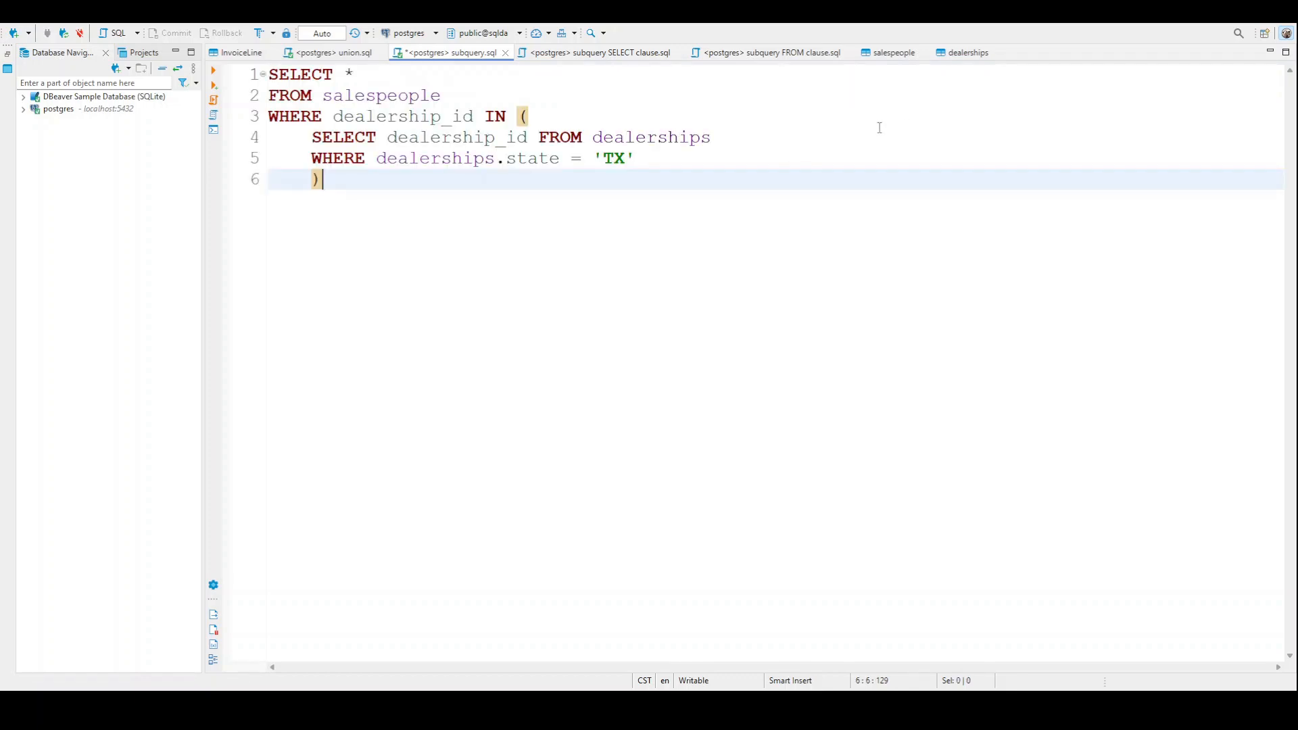
mouse_move(870, 47)
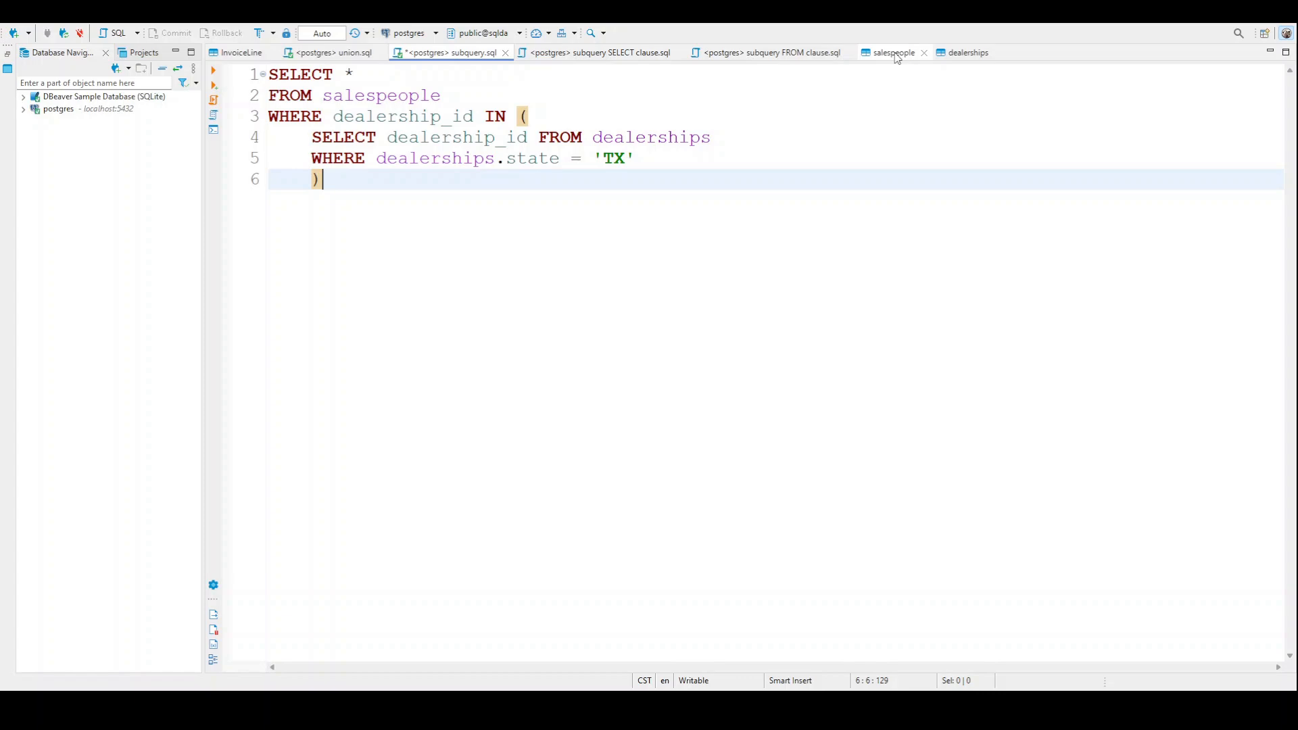
click(893, 52)
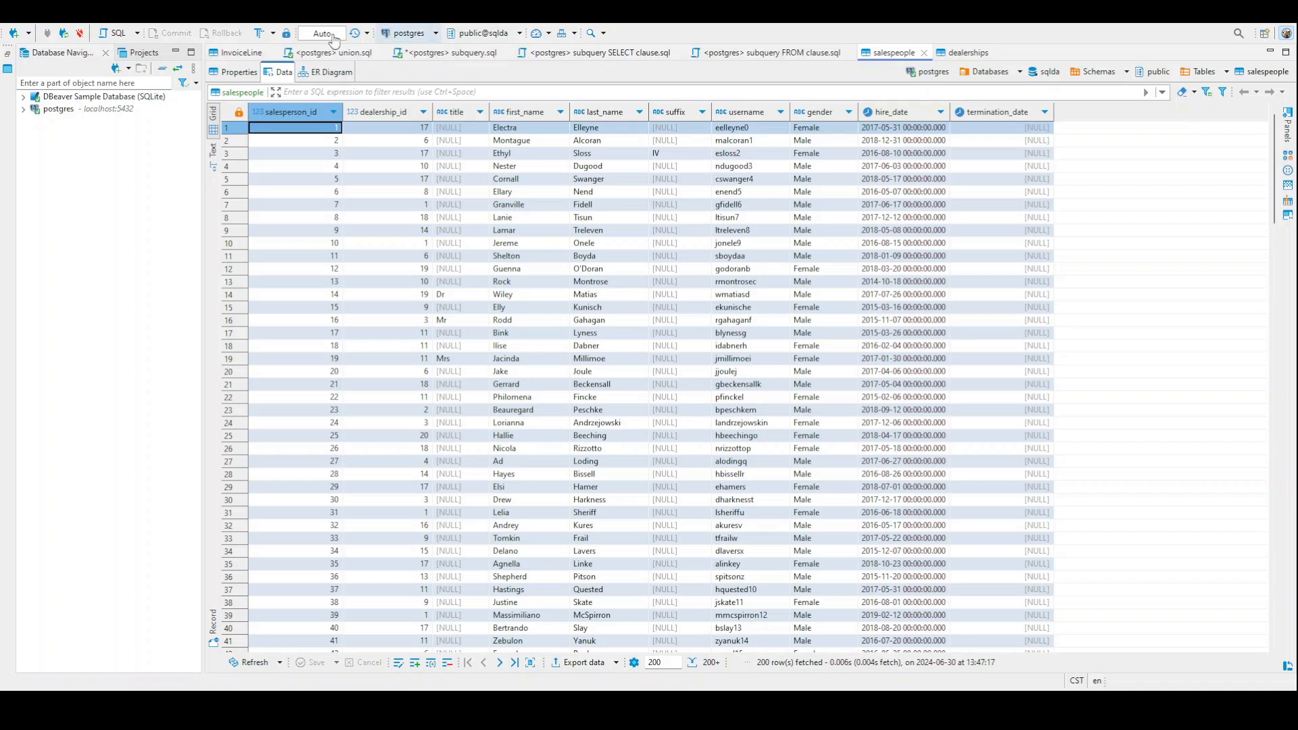
click(380, 111)
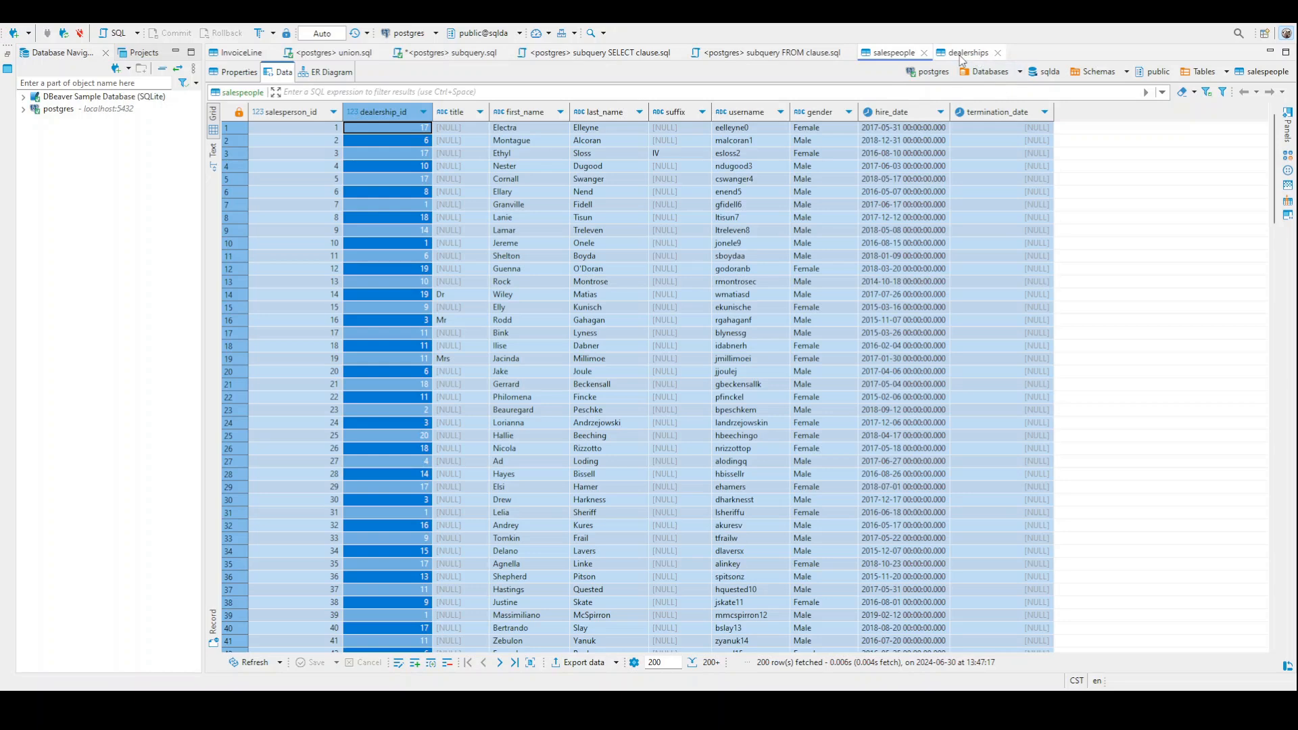
click(966, 53)
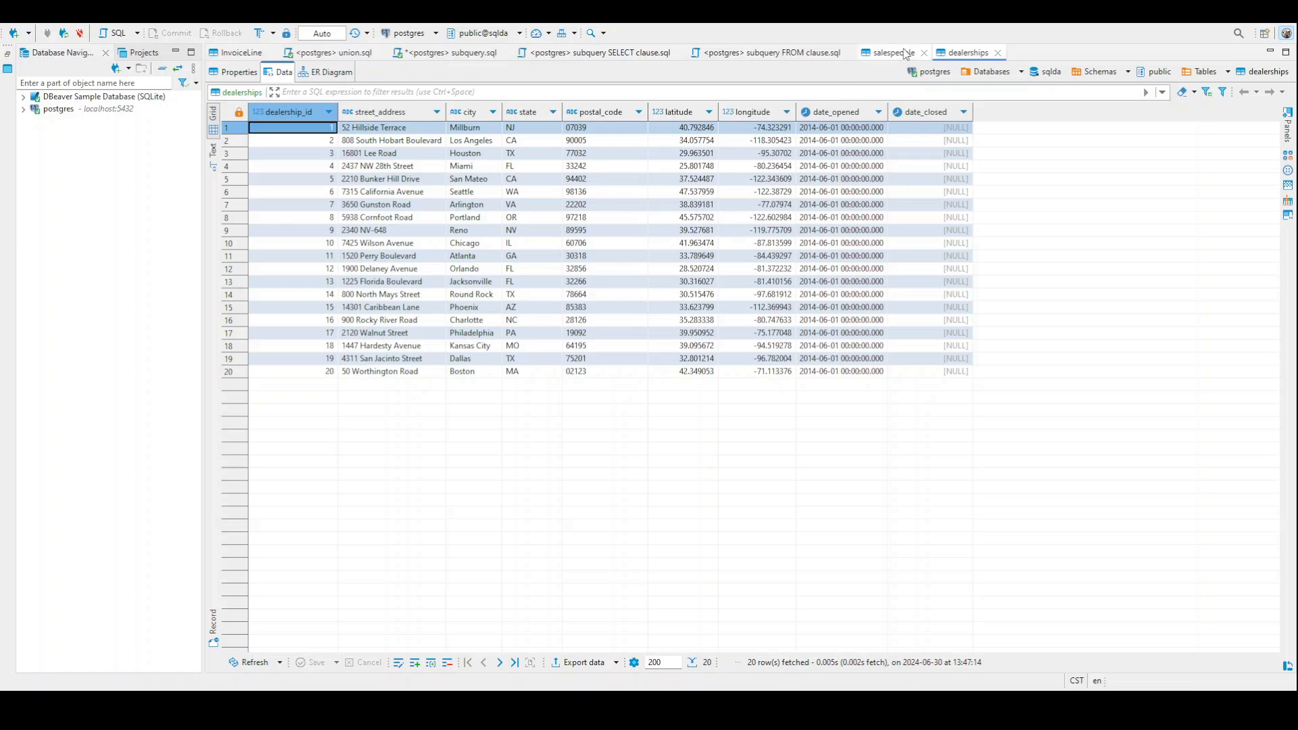
click(889, 52)
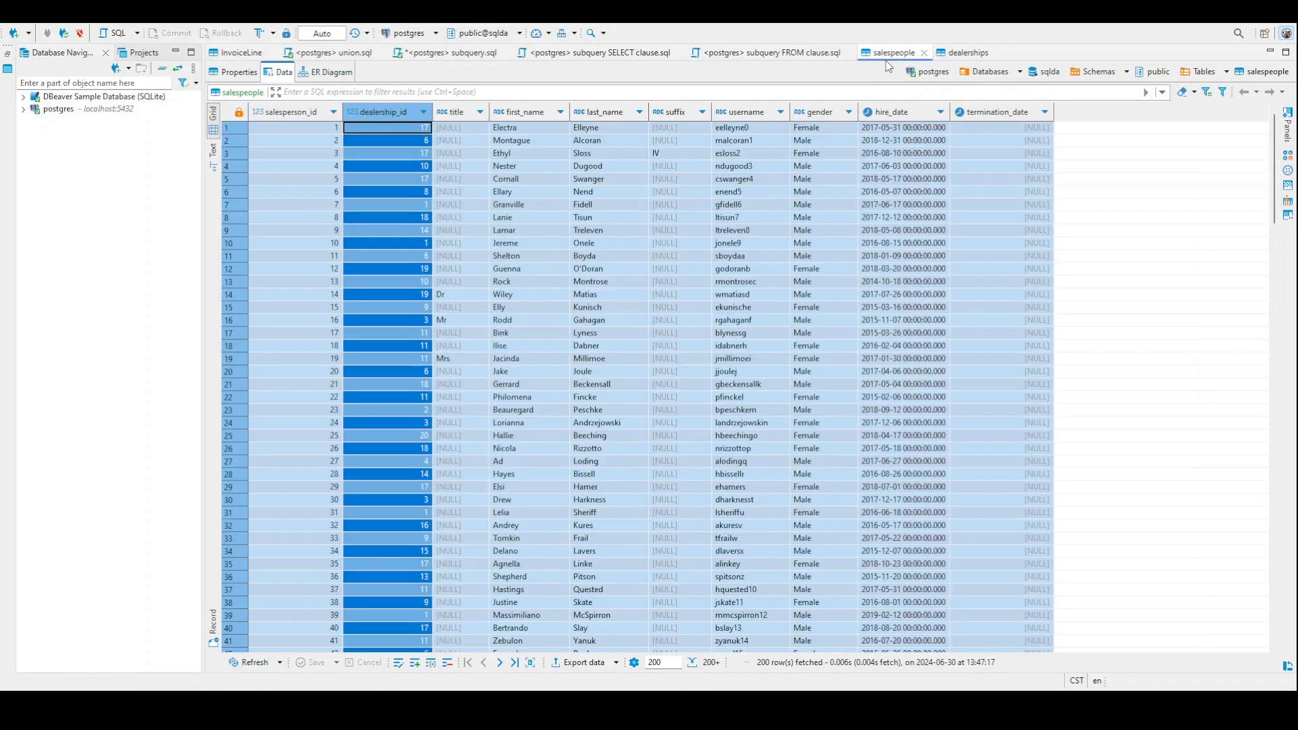
click(965, 52)
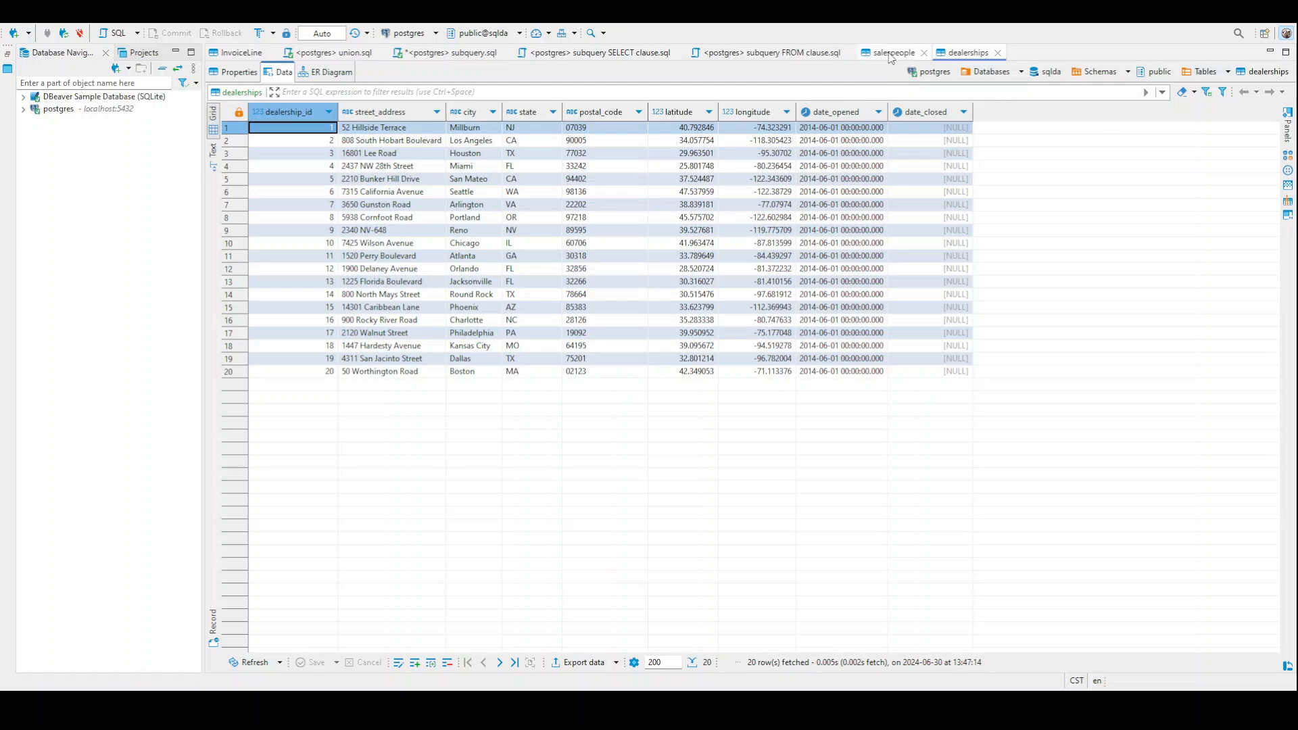
click(892, 52)
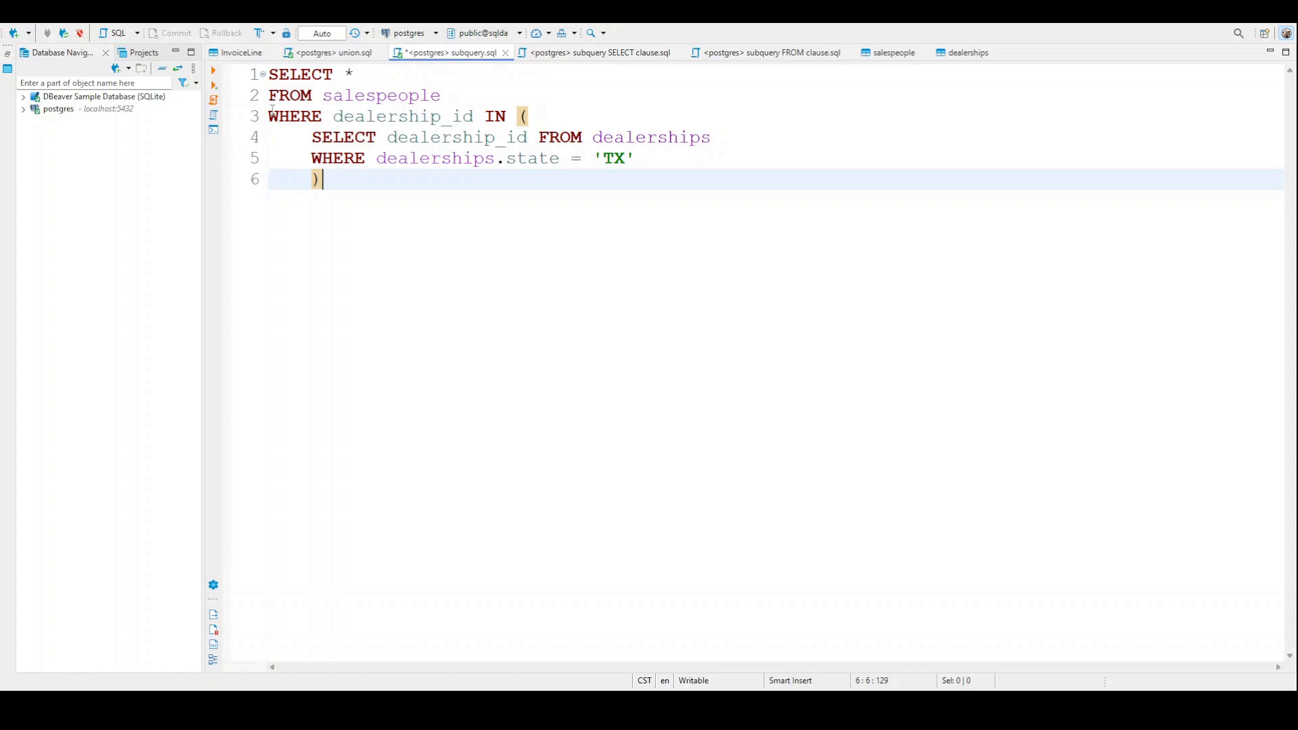
drag(269, 116, 323, 179)
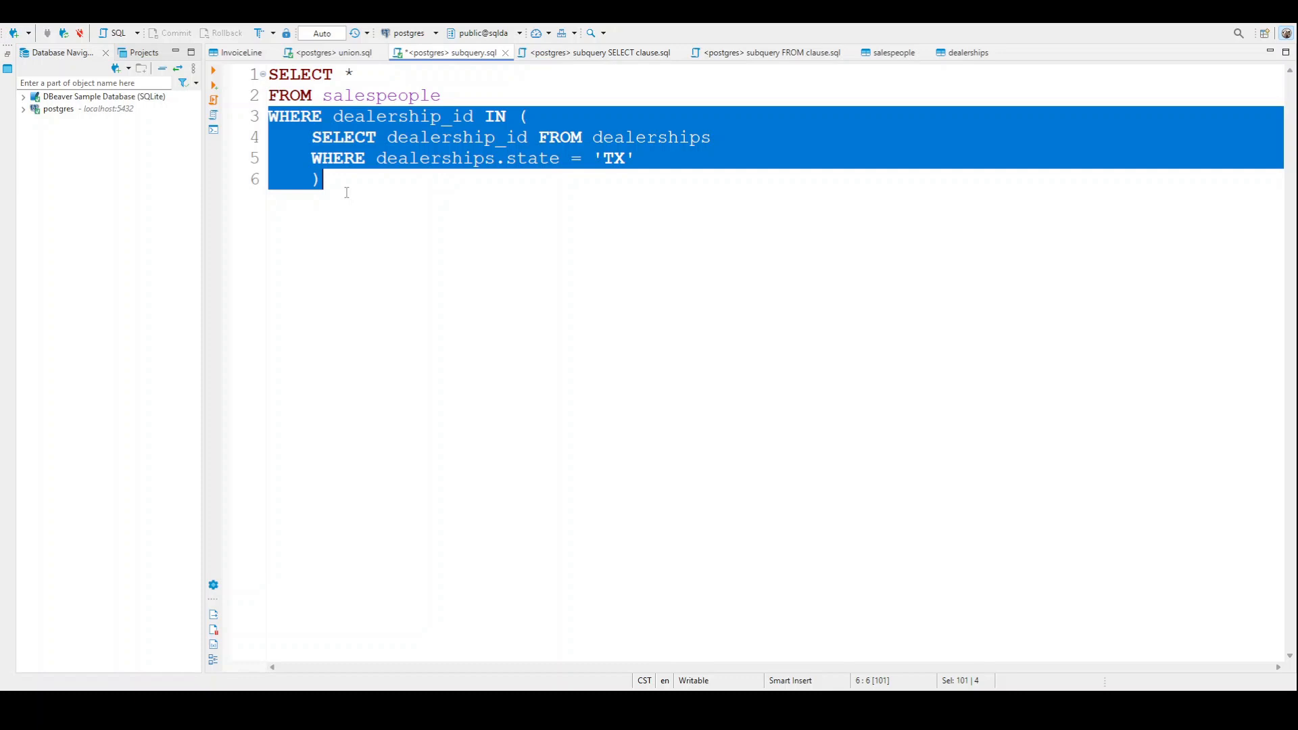
click(323, 178)
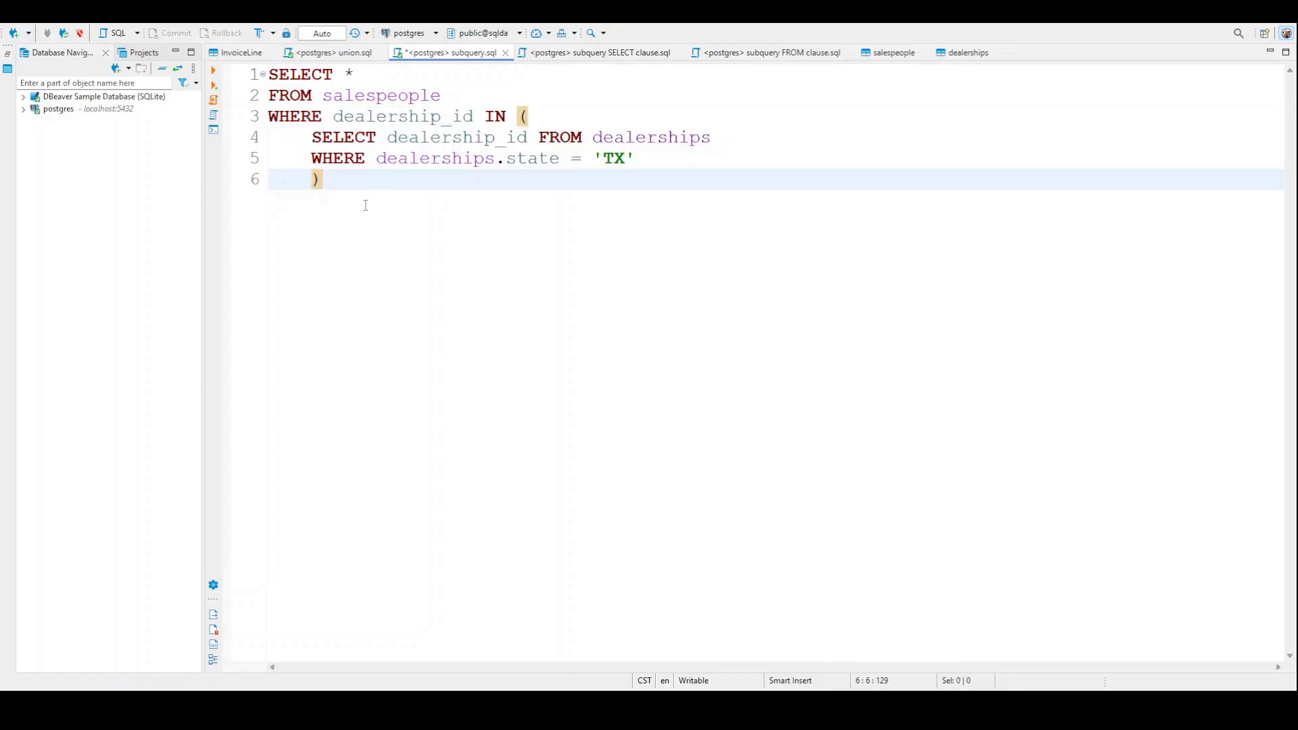
mouse_move(394, 77)
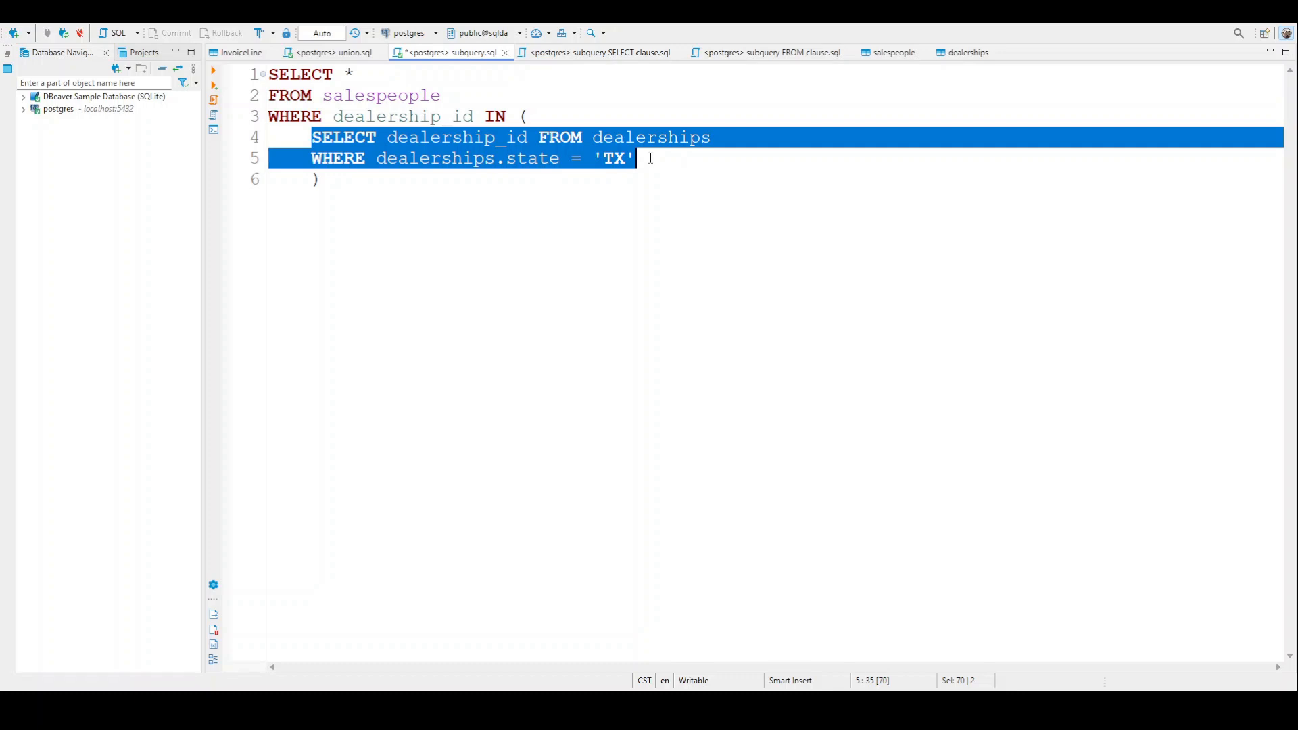
Step: Run the Texas subquery and scroll through its 47 salespeople results
click(441, 95)
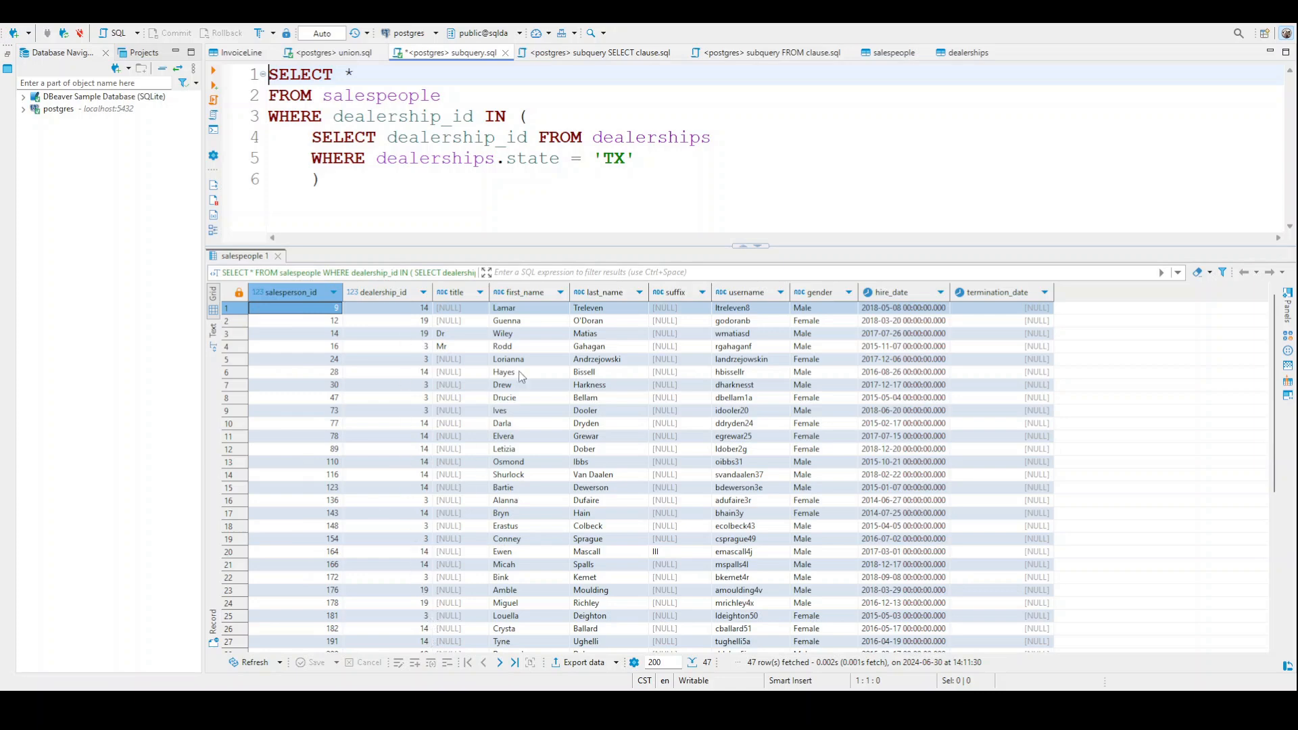
scroll(down, 3)
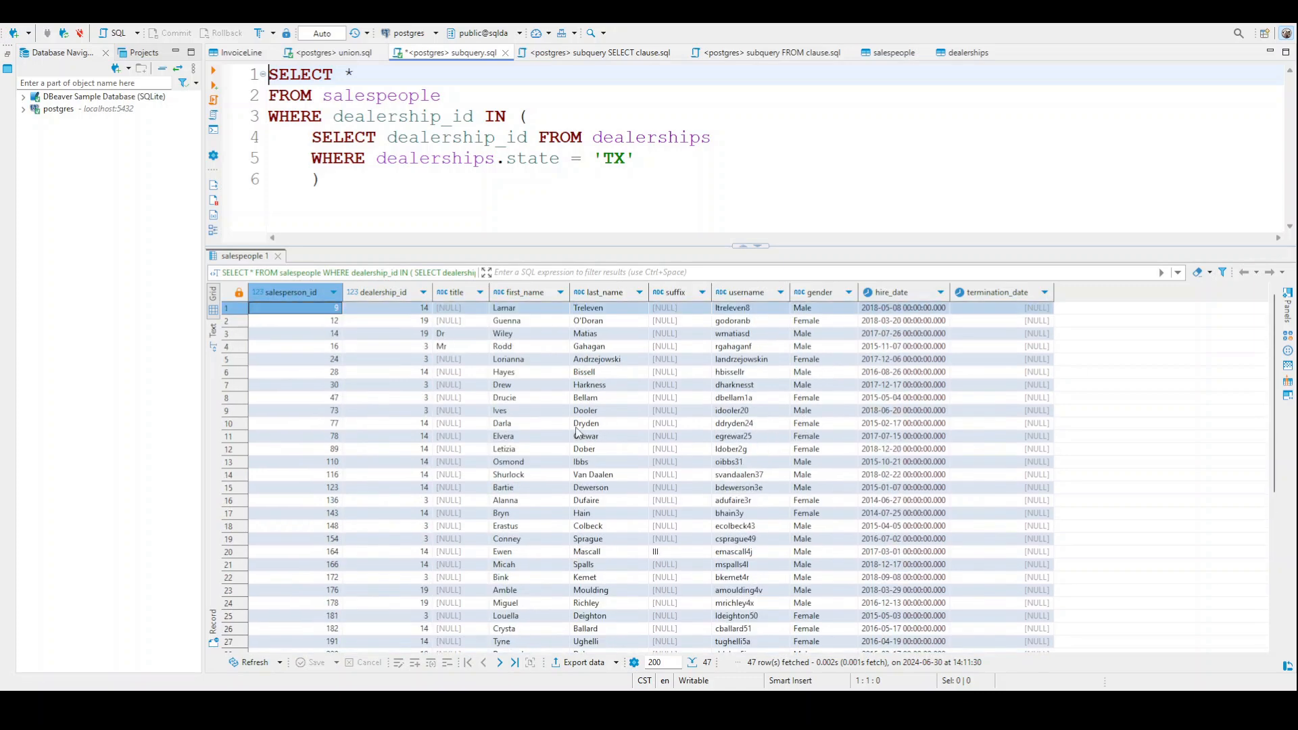
mouse_move(427, 325)
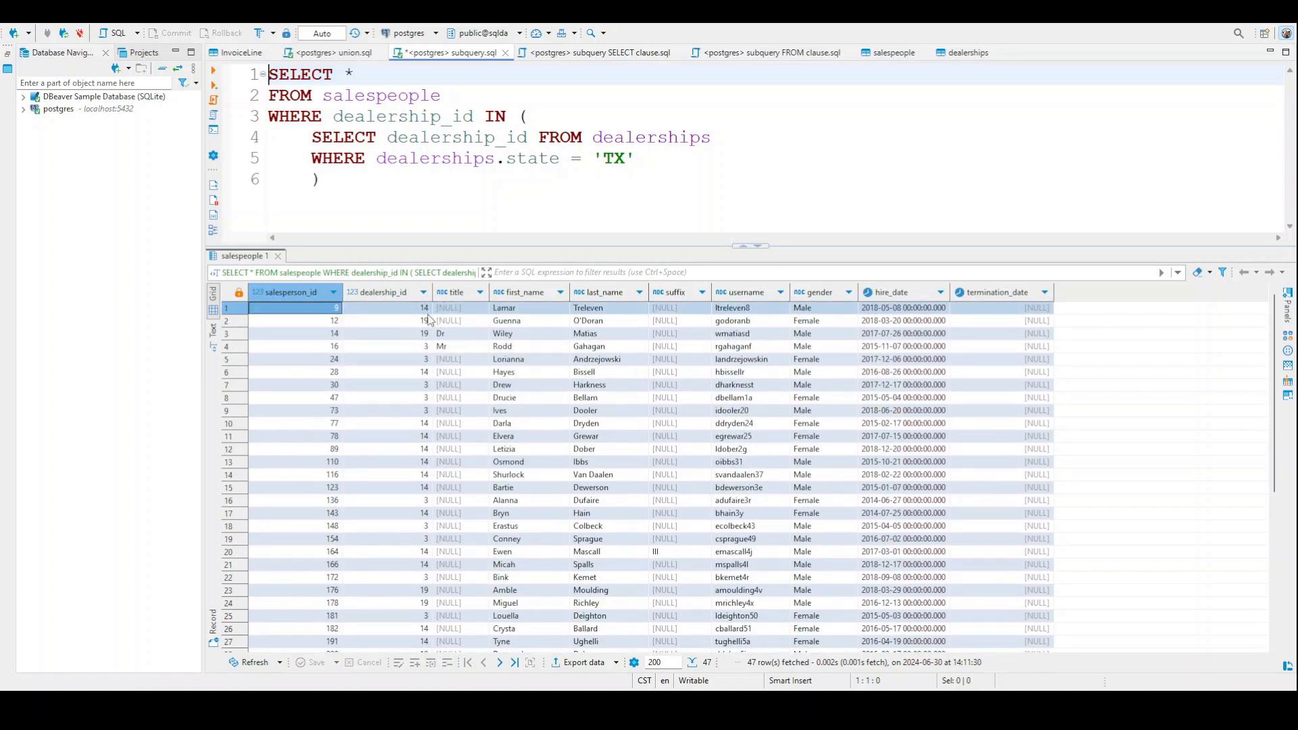
mouse_move(429, 409)
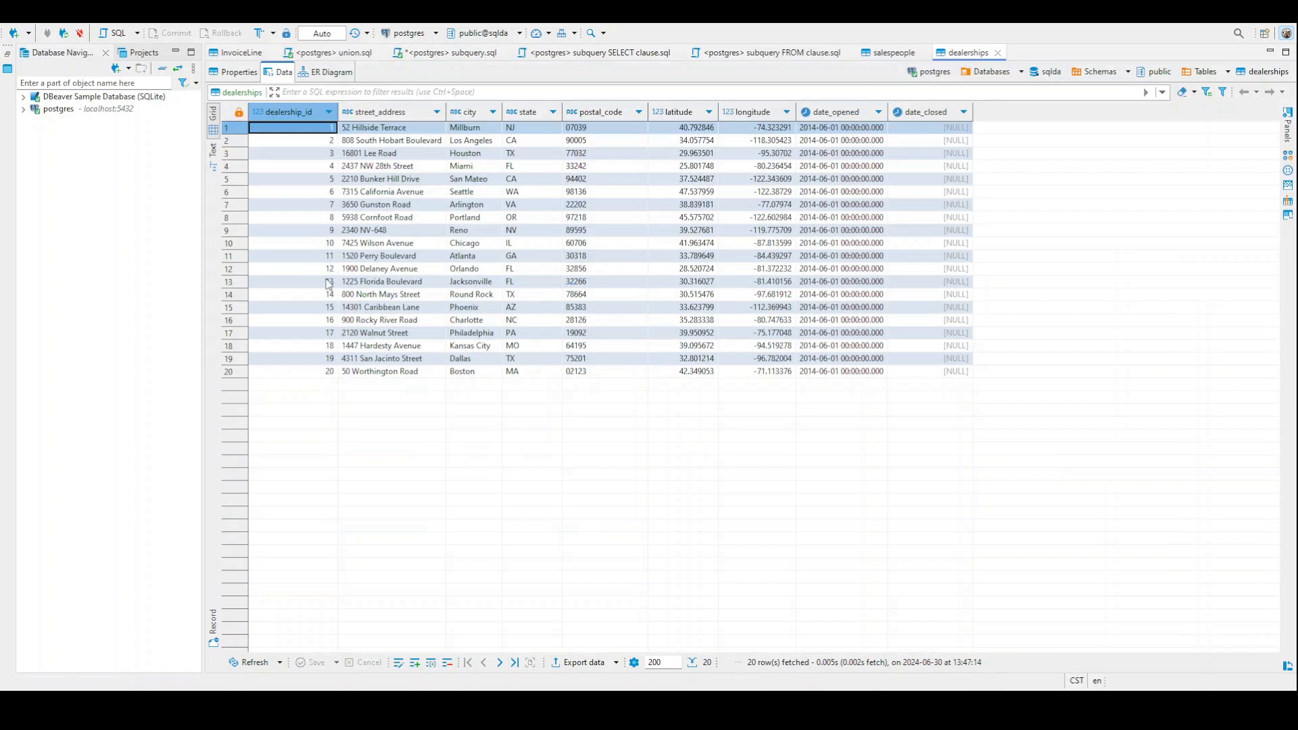
mouse_move(314, 260)
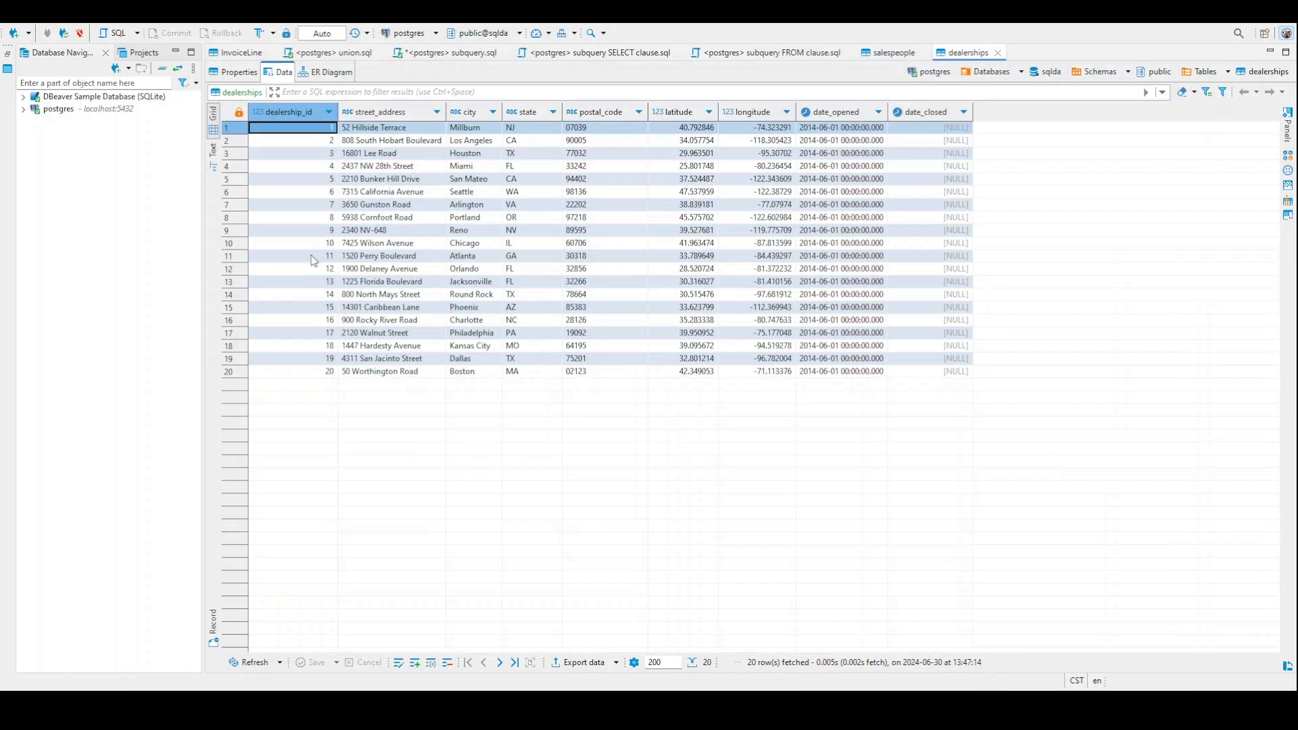
Step: Check the TX state of the Round Rock dealership, then return to subquery.sql results
click(451, 358)
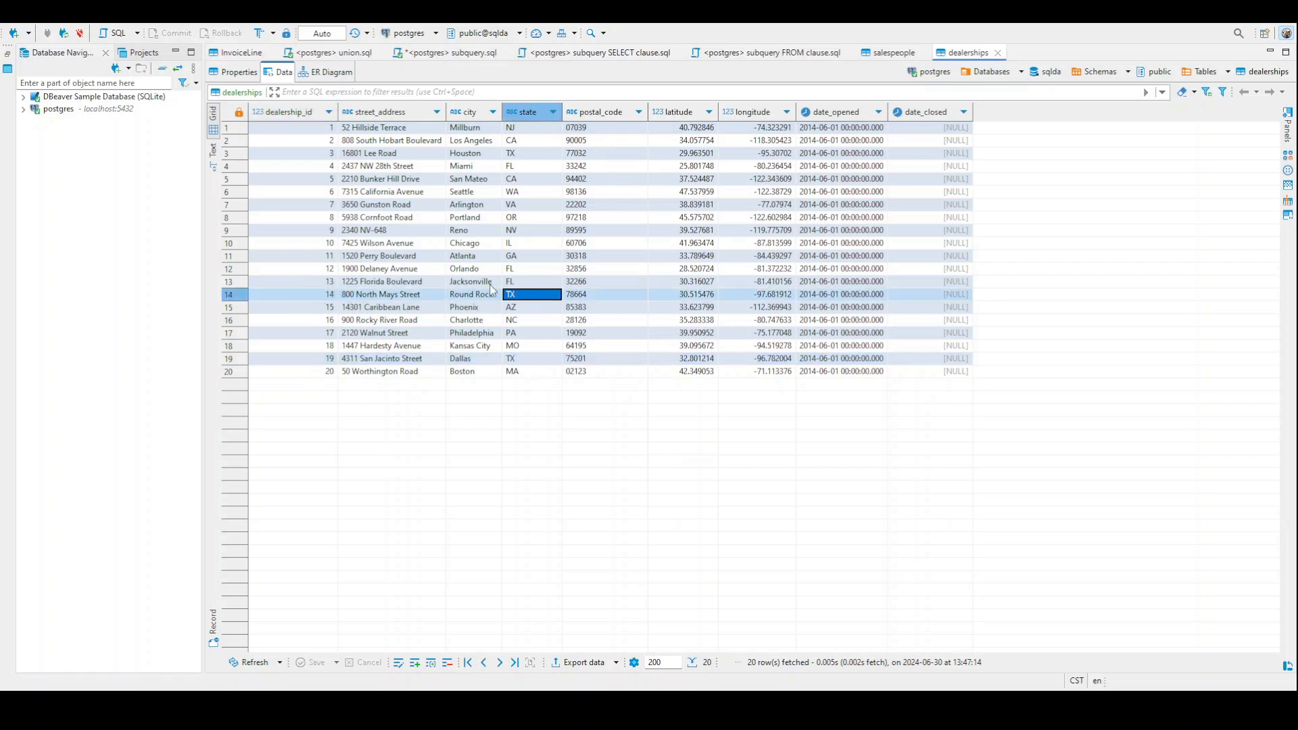
click(290, 153)
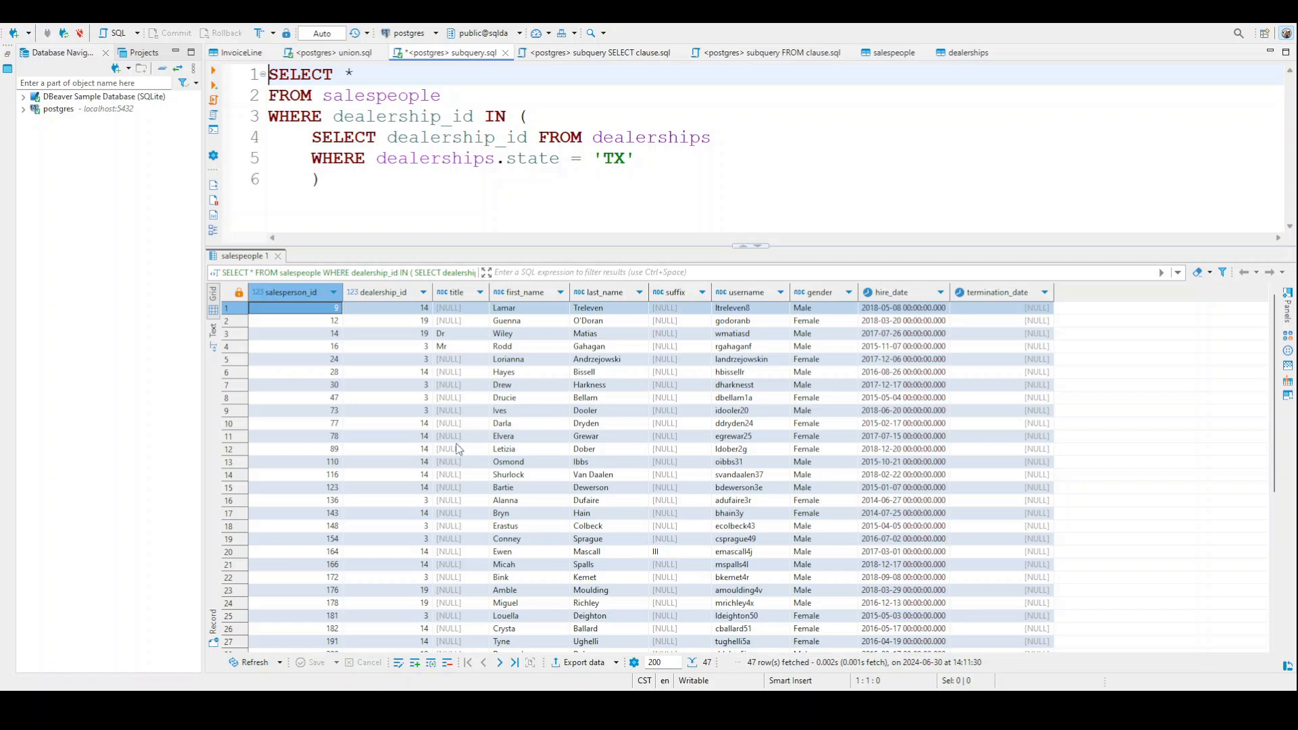
mouse_move(801, 314)
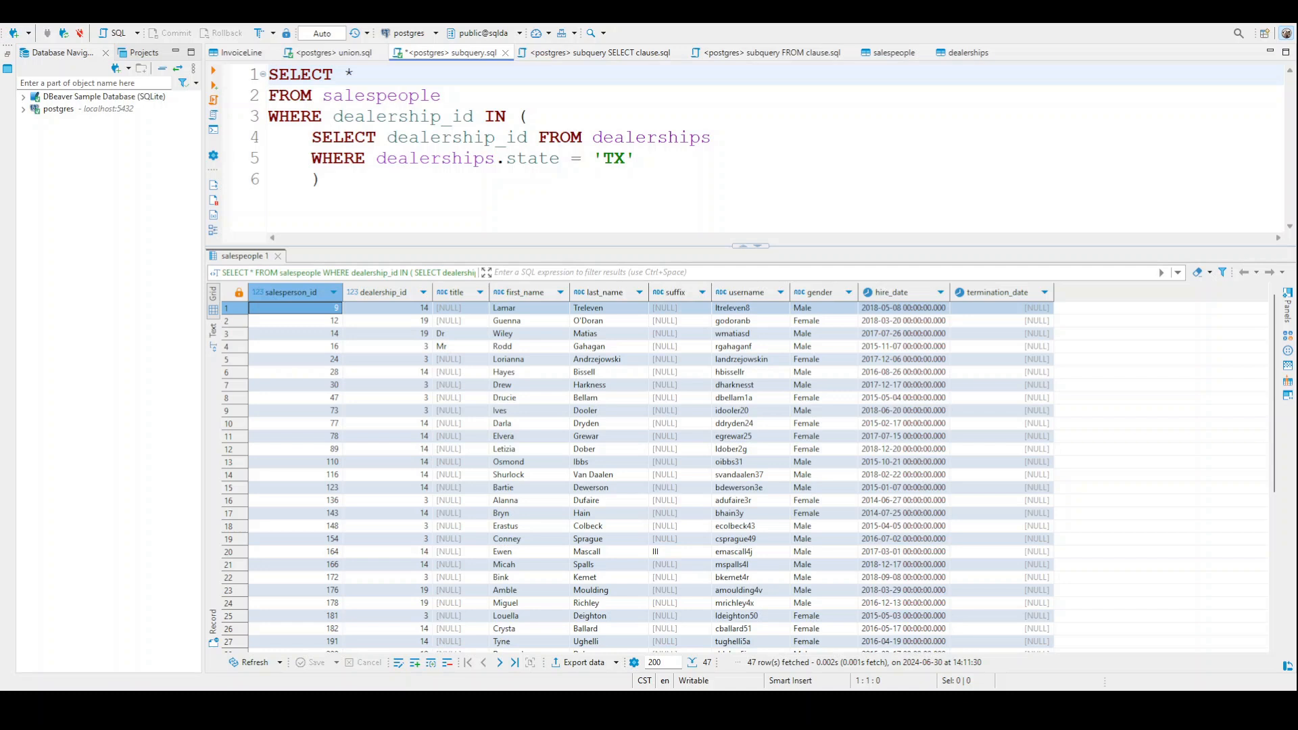
mouse_move(335, 391)
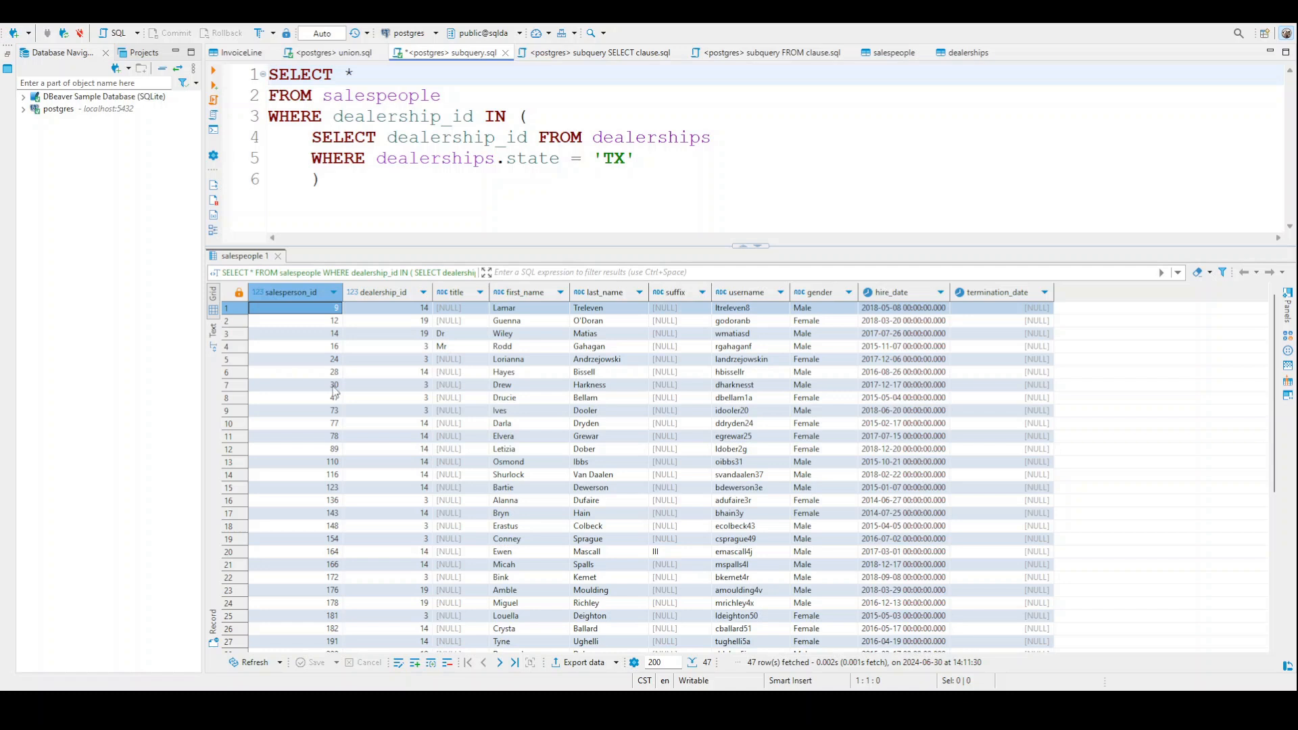
Step: Select all the previous query text to replace it with the City-column subquery
key(ctrl+a)
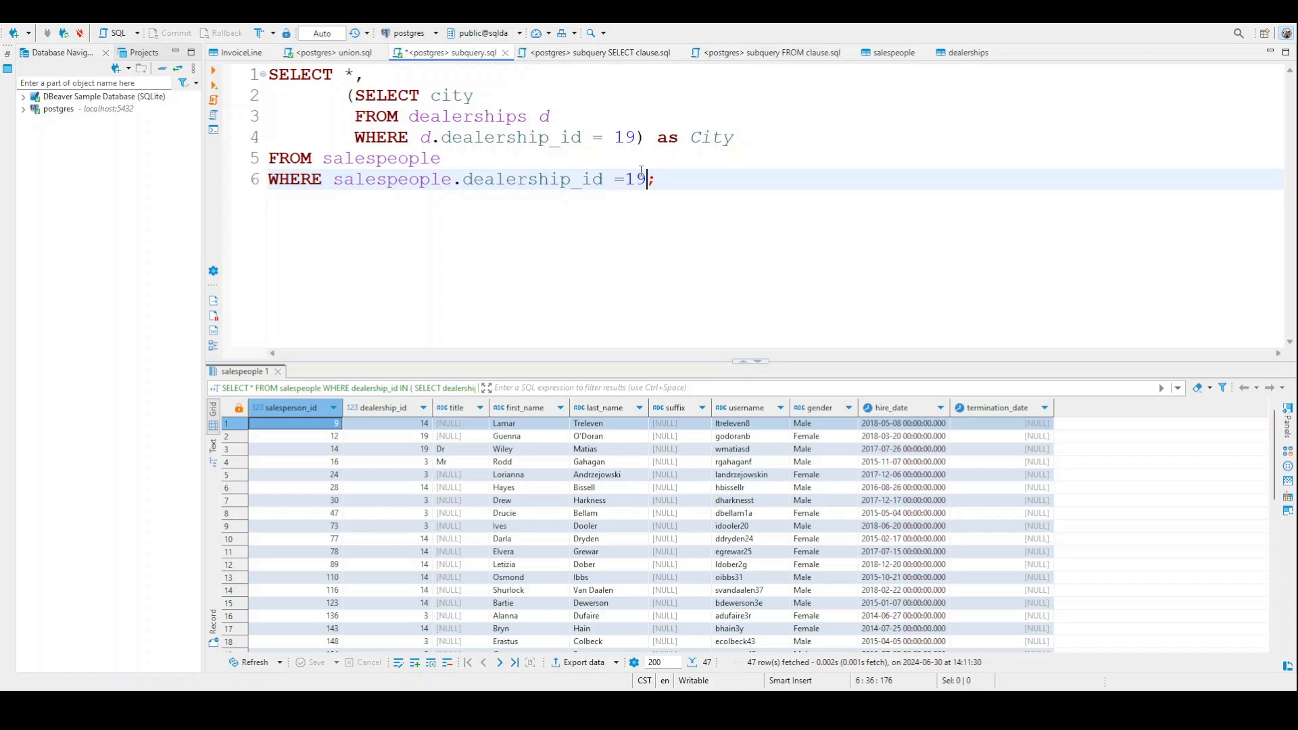
mouse_move(631, 179)
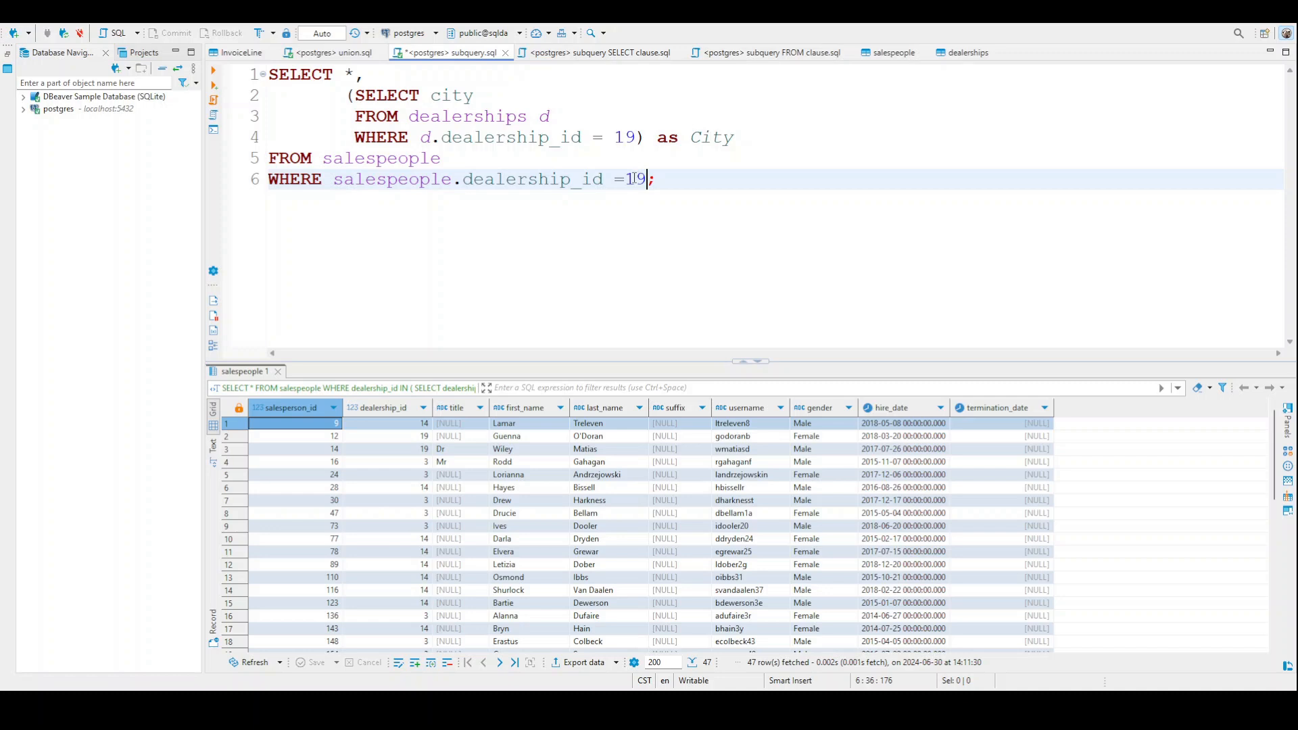
mouse_move(729, 129)
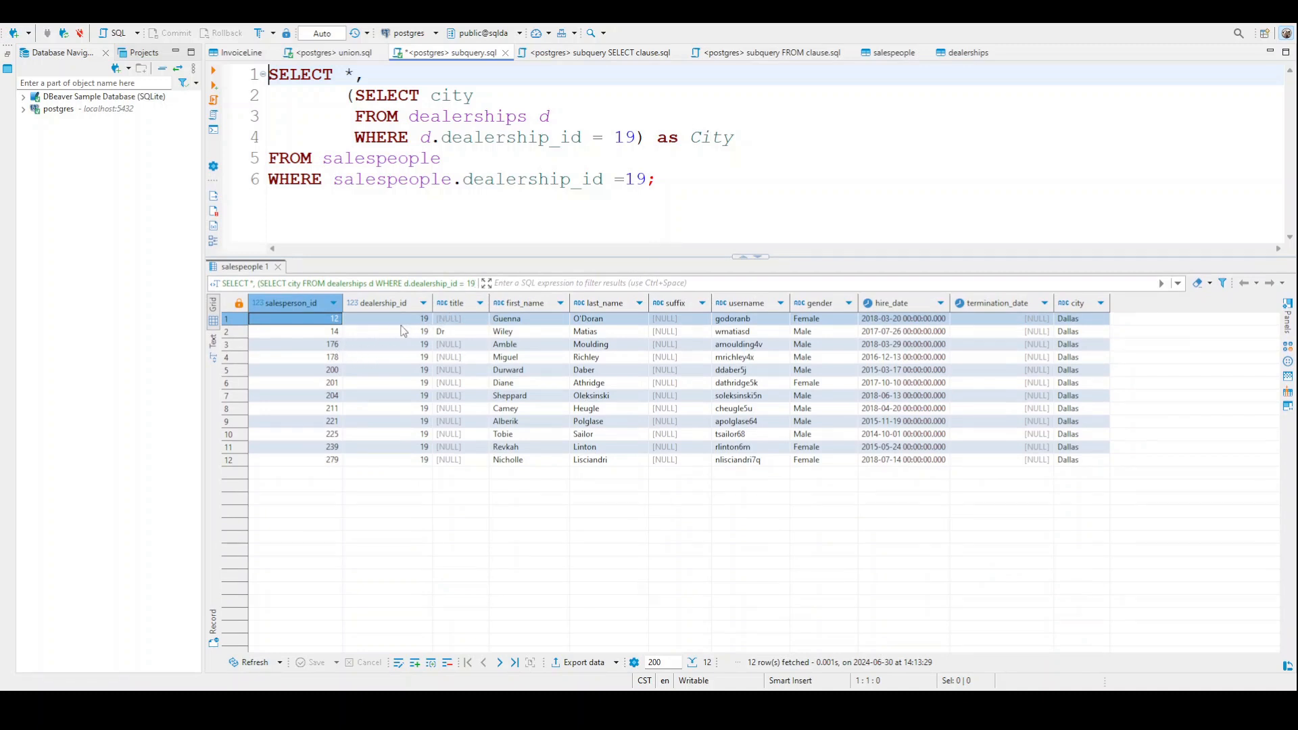
mouse_move(398, 354)
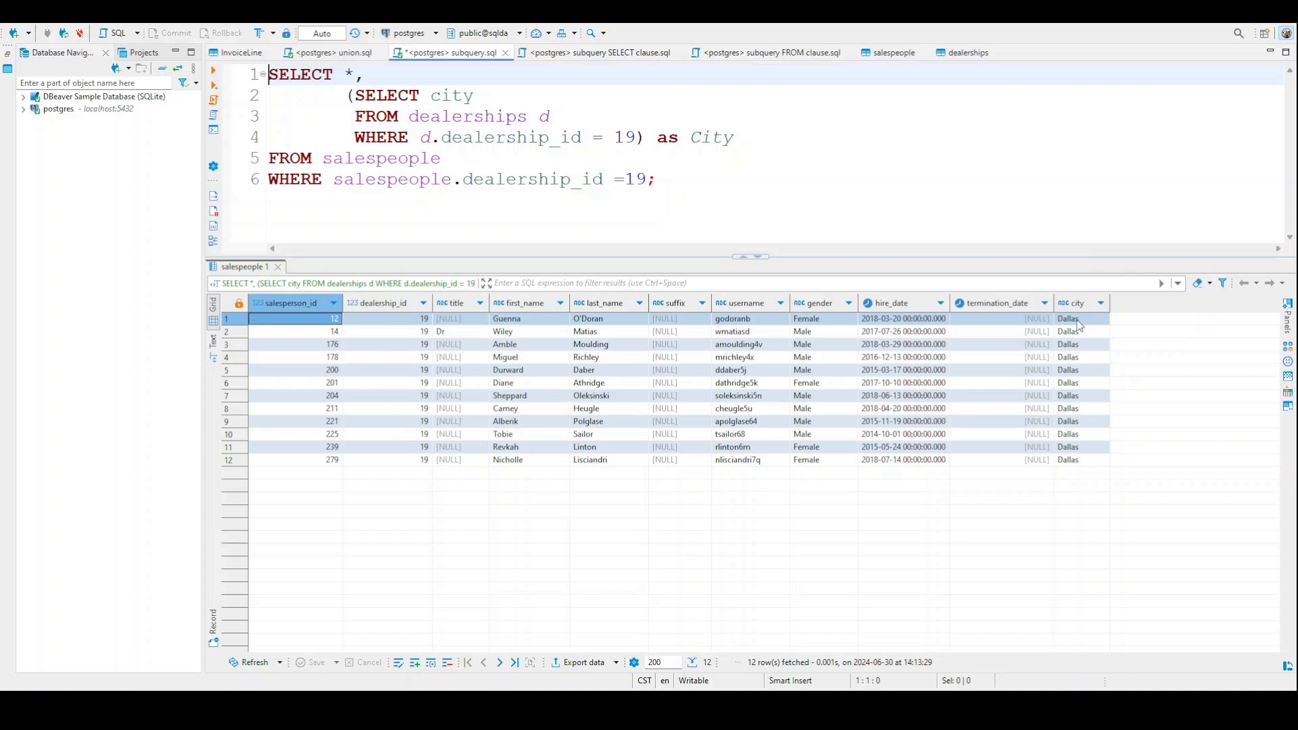
Step: Inspect the Dallas City column for dealership 19's 12 salespeople, then view dealerships
click(1073, 303)
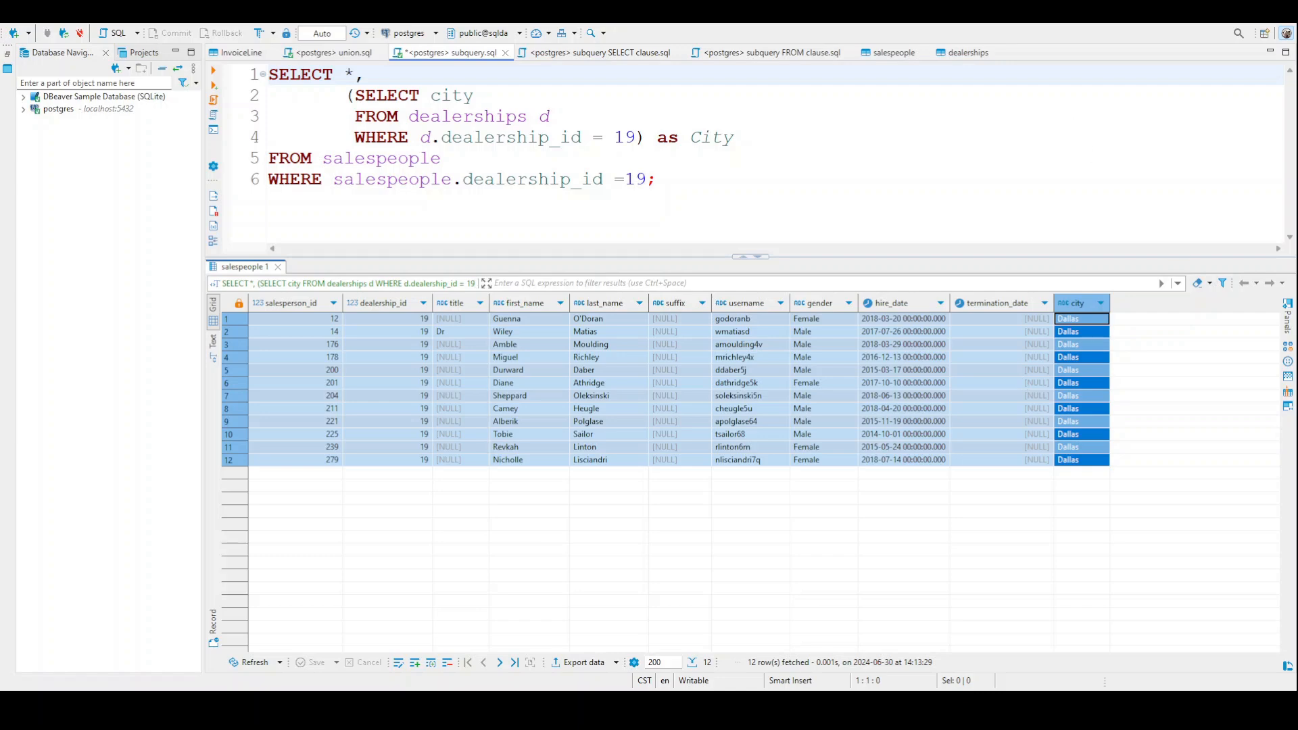
click(966, 52)
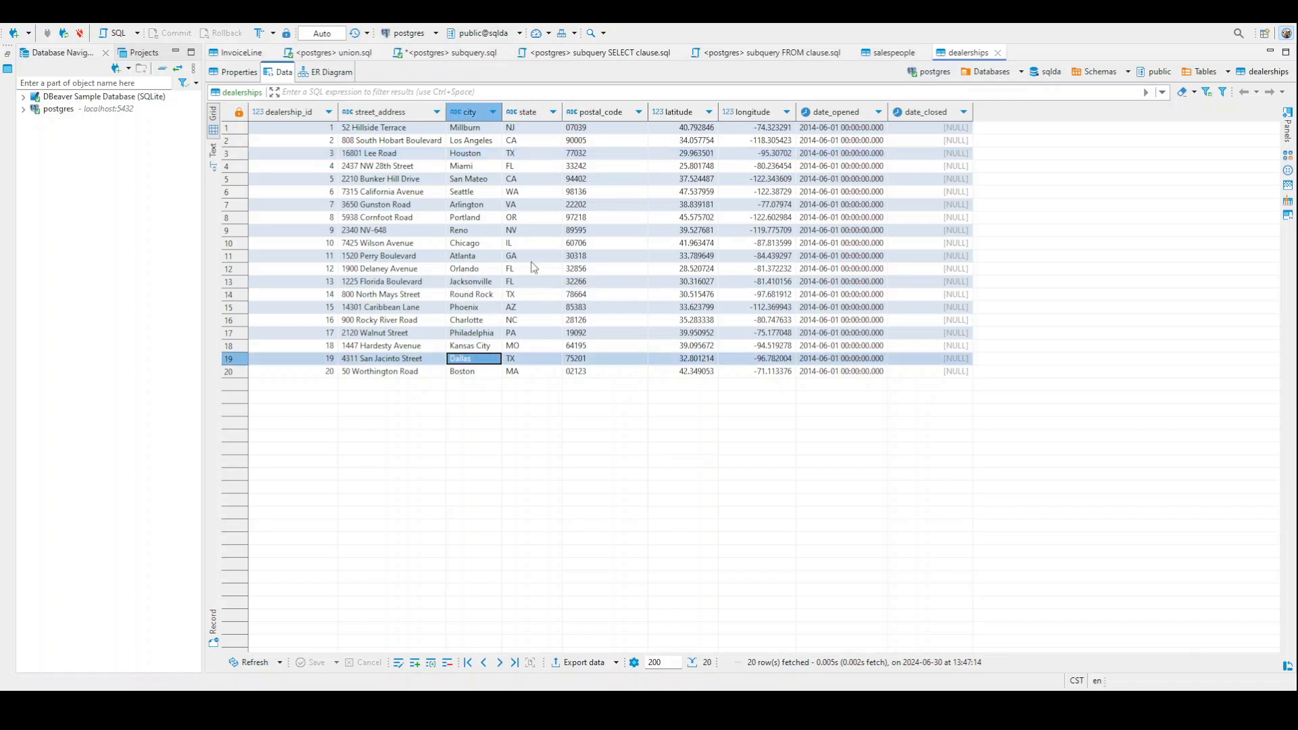
Step: Return to the subquery.sql script showing the 12 Dallas salespeople rows
click(453, 52)
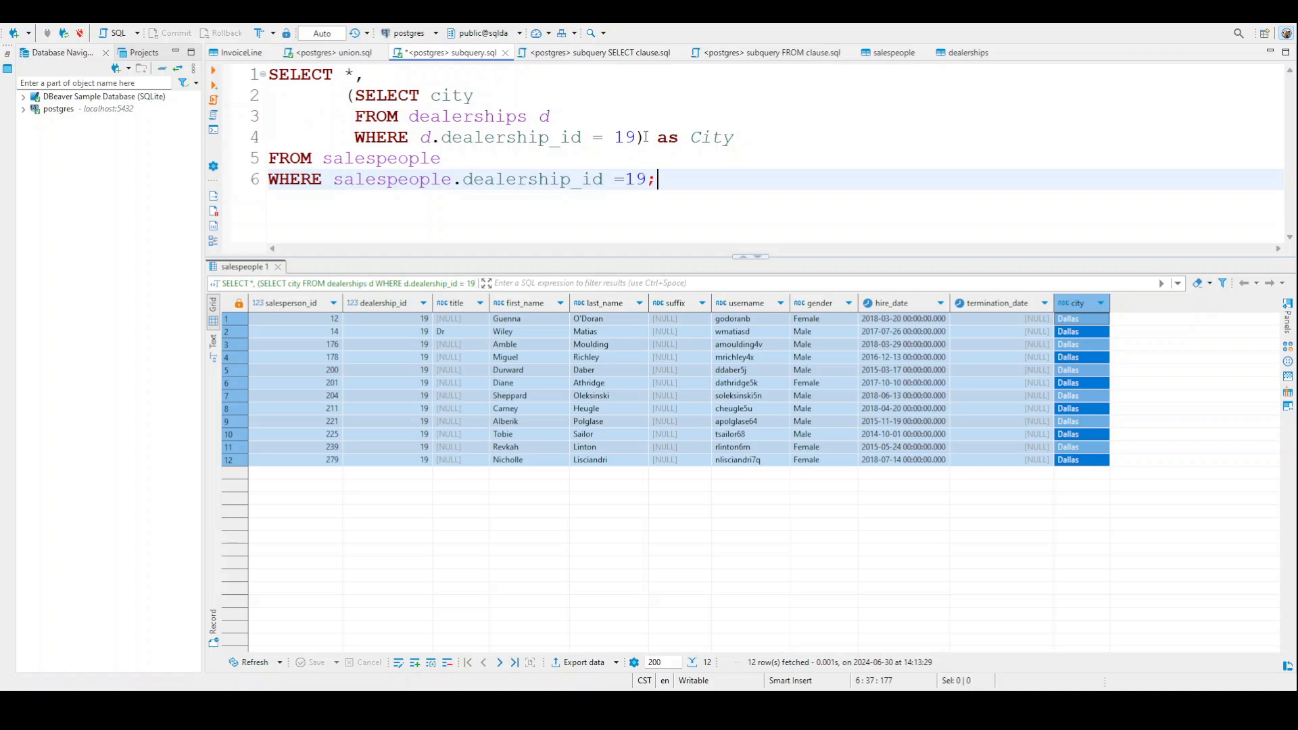
drag(350, 94, 645, 137)
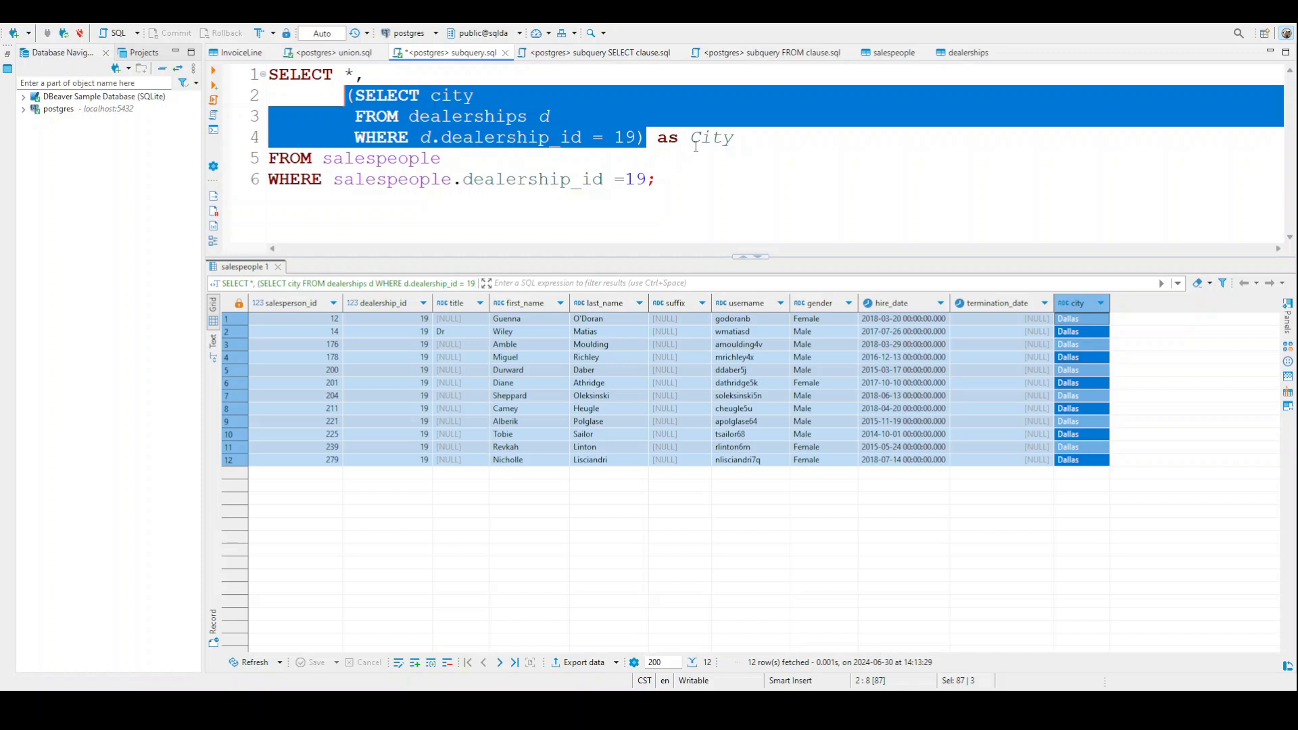
click(710, 137)
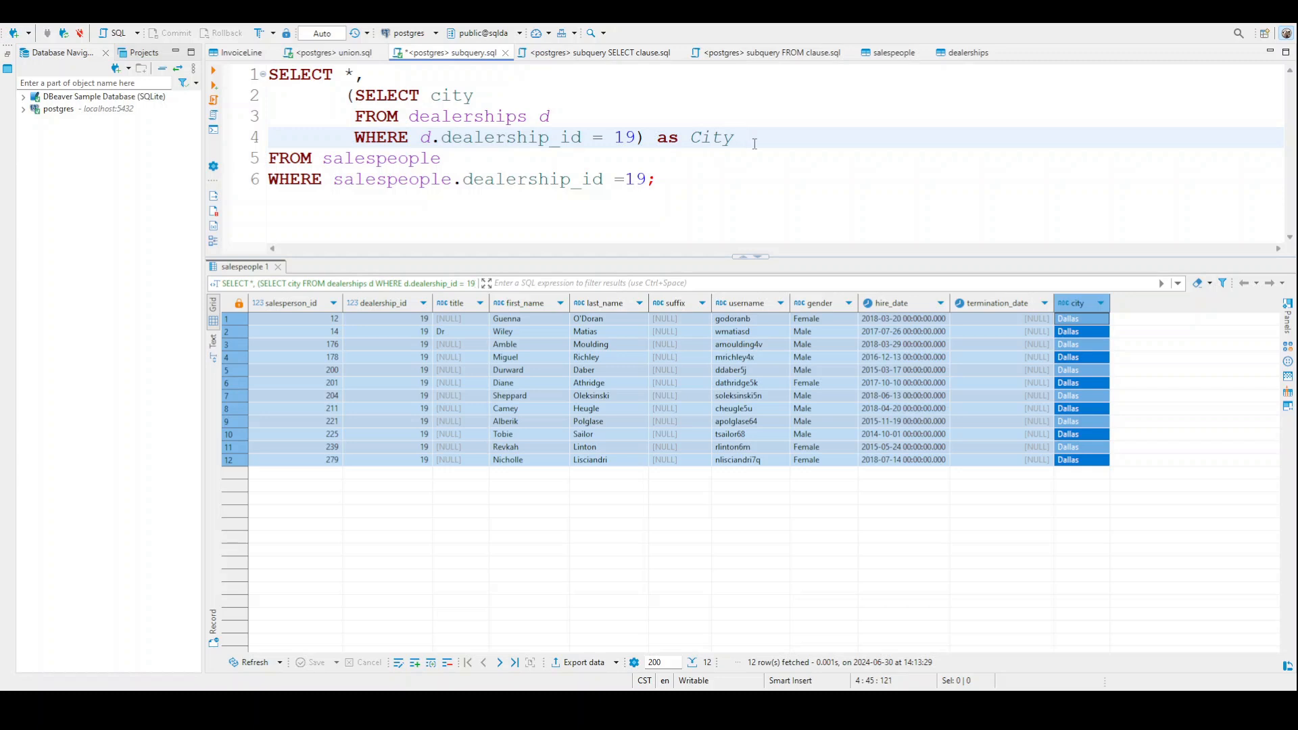
click(664, 409)
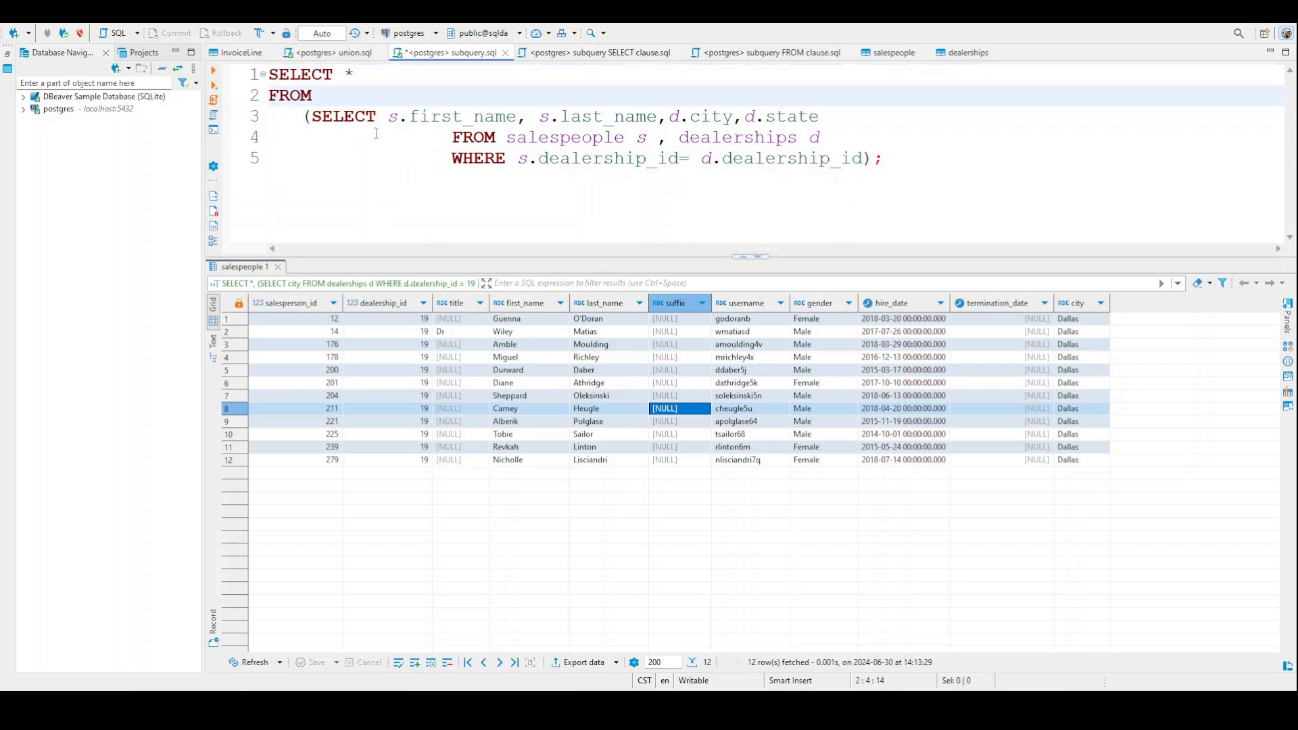
Step: Review the FROM-clause subquery's name, city, state columns and aliases, then run it
click(311, 95)
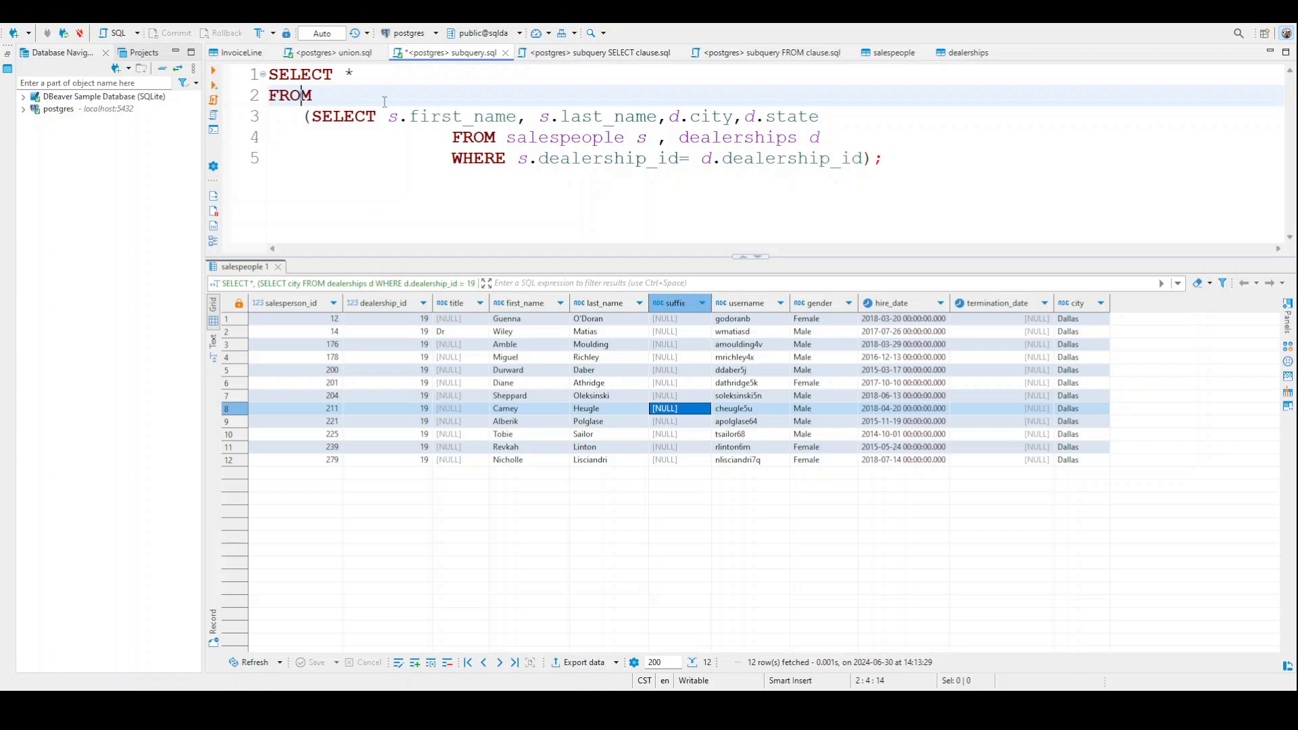
mouse_move(497, 117)
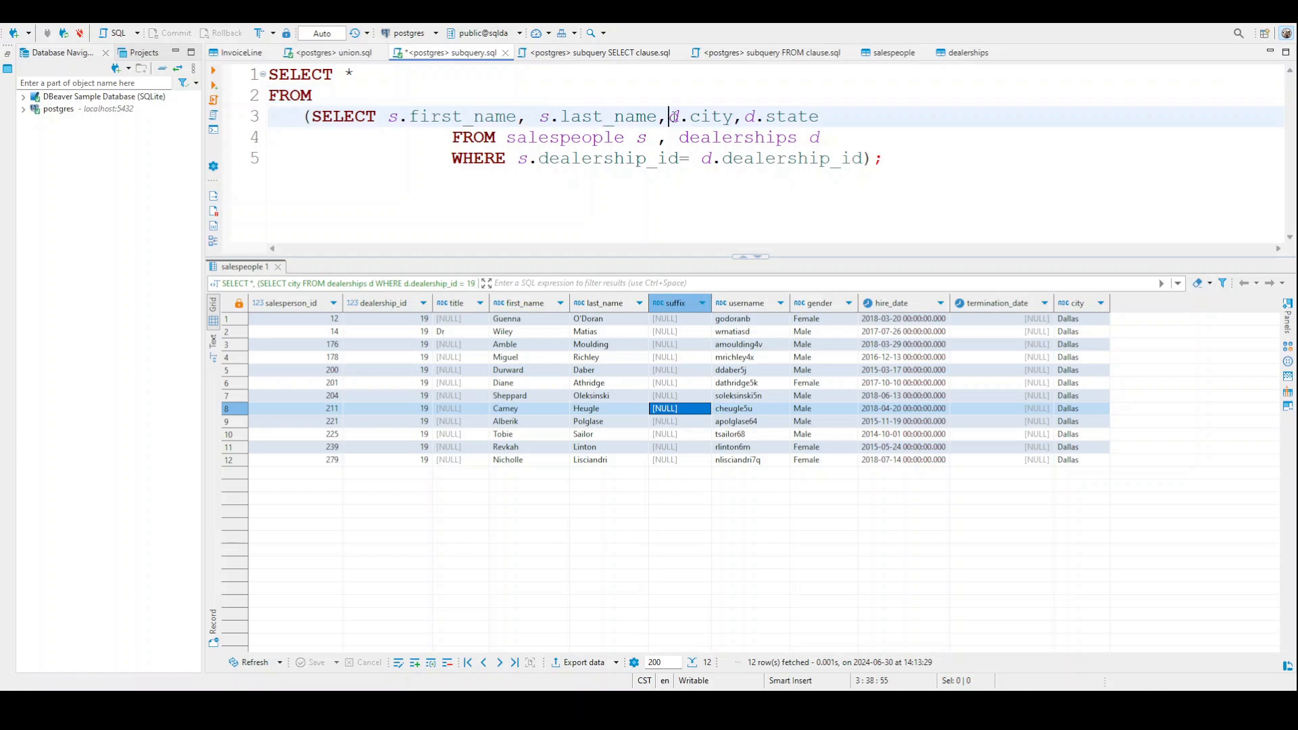
double_click(782, 115)
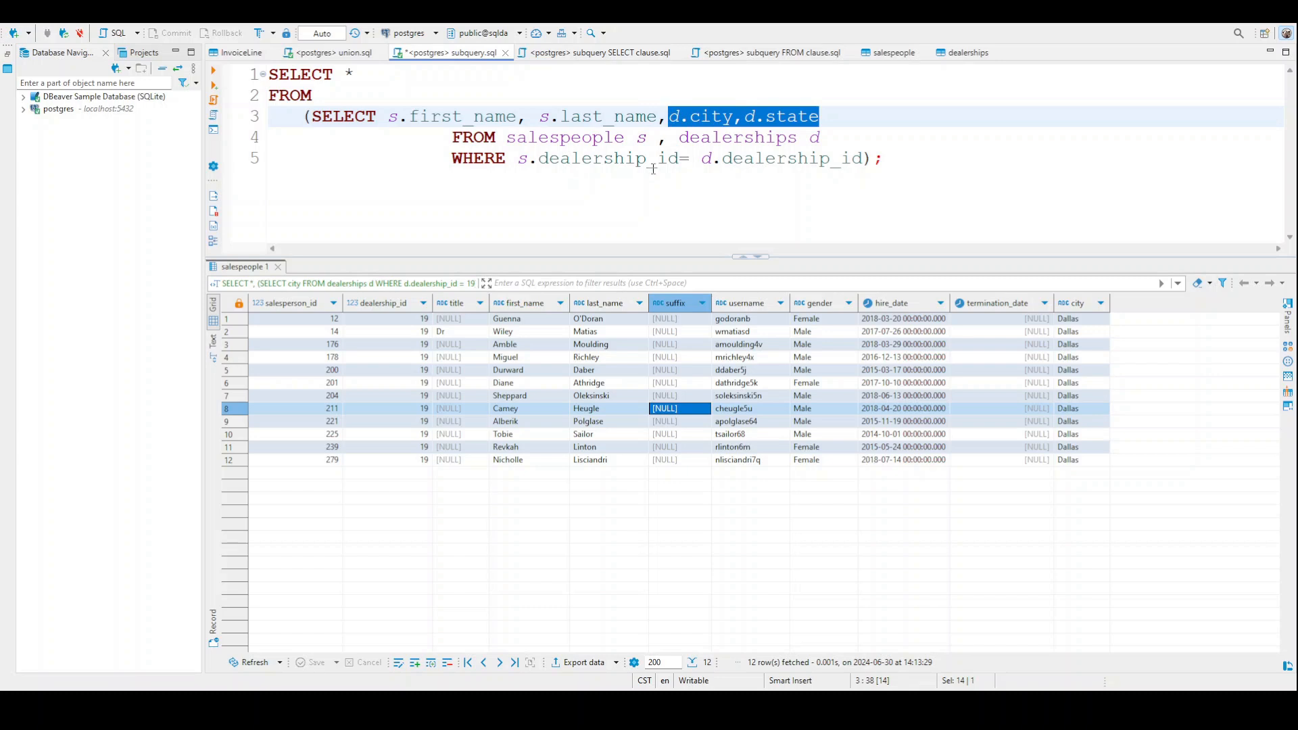
drag(658, 115, 484, 116)
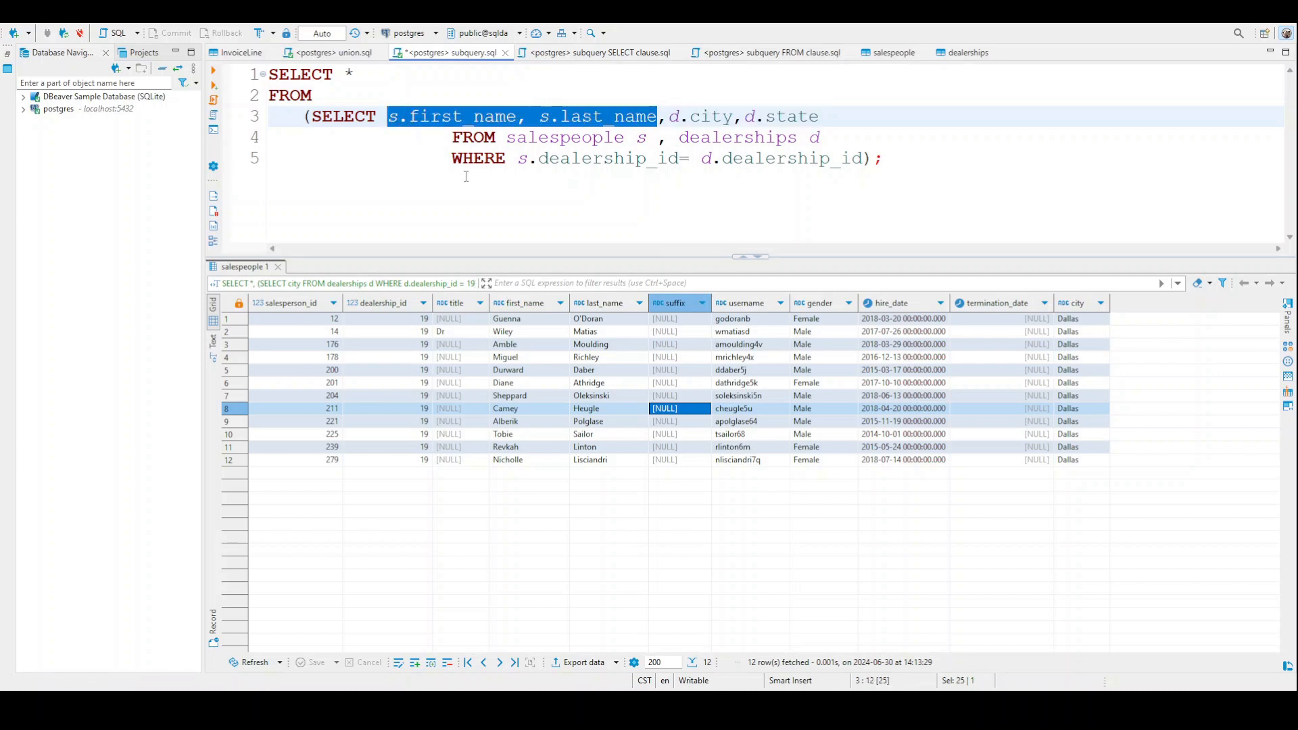
click(652, 137)
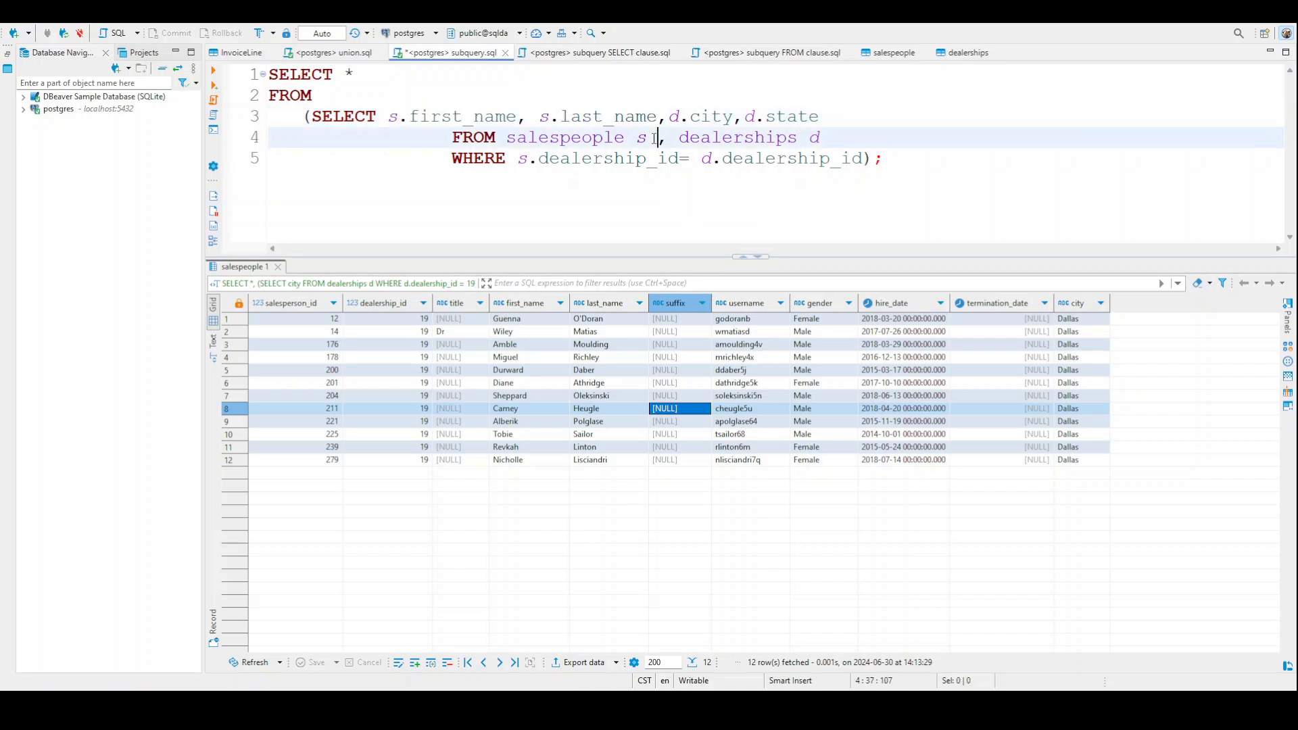
double_click(565, 137)
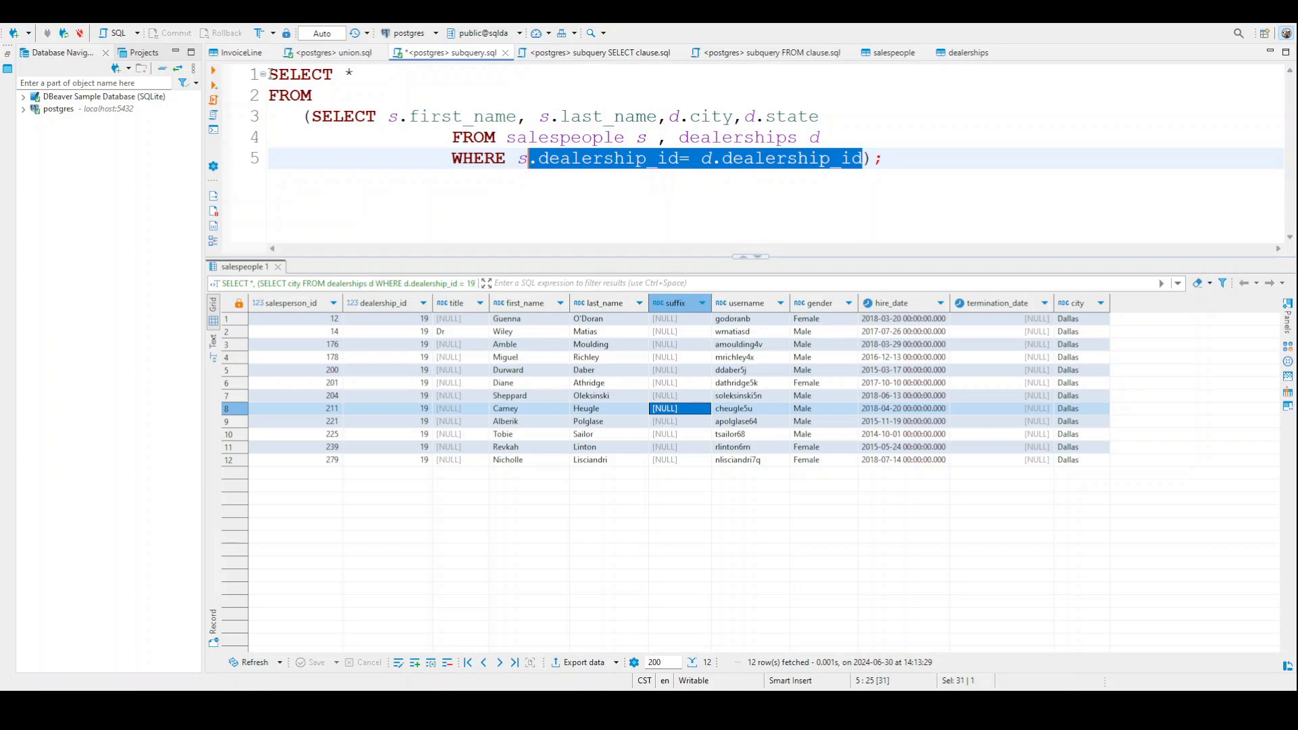
click(335, 115)
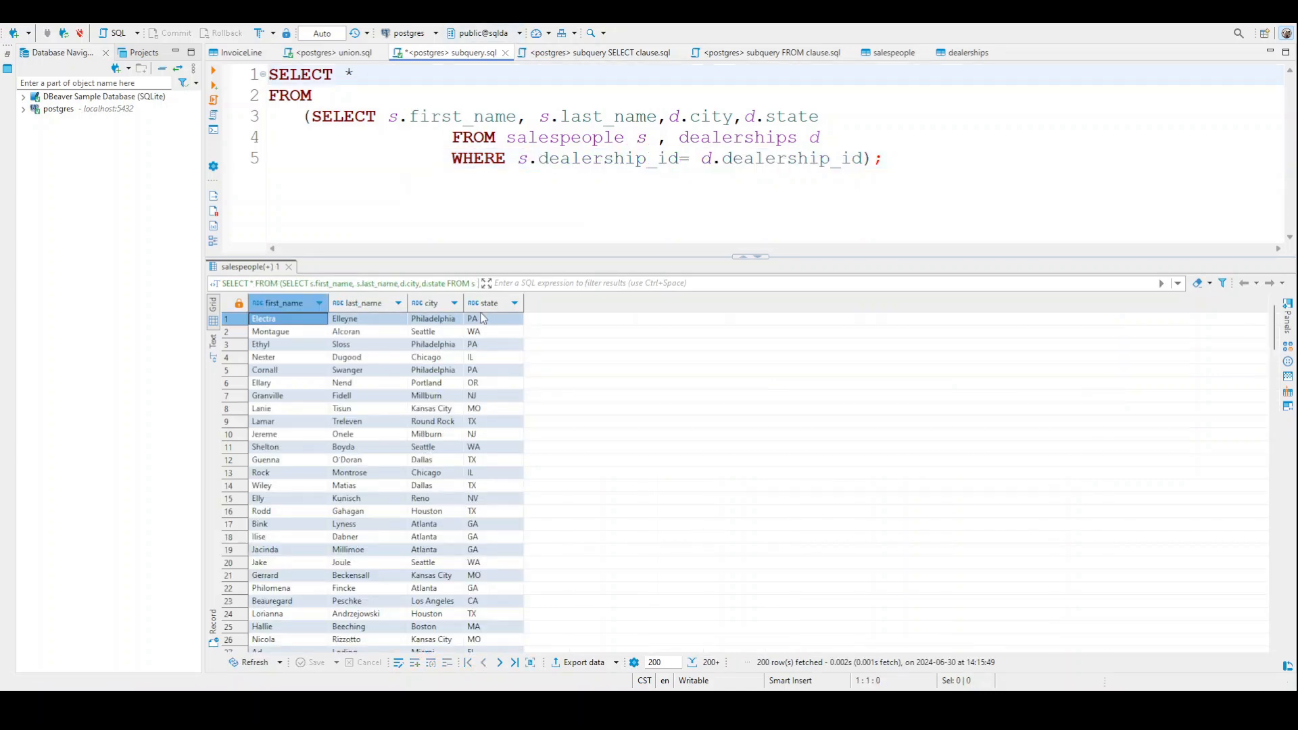
Step: Scroll through the 200-row results of names with dealership city and state
scroll(down, 3)
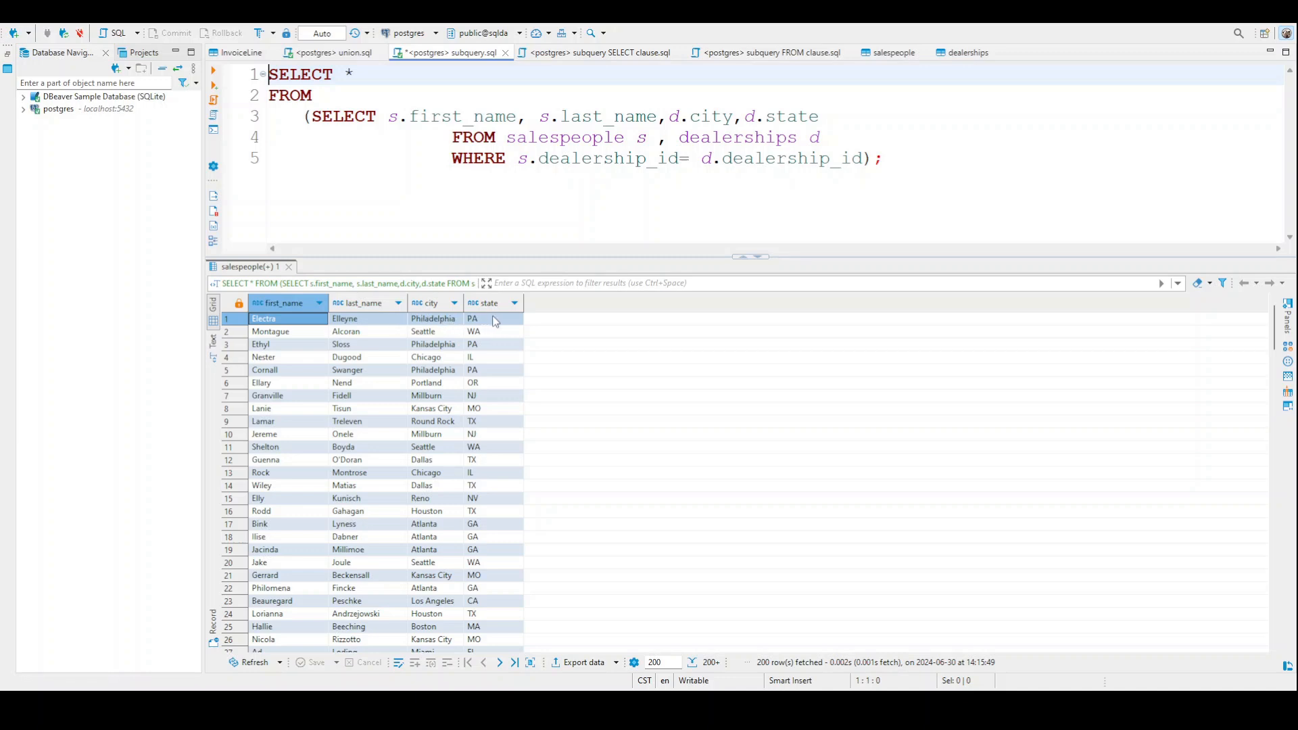
mouse_move(497, 321)
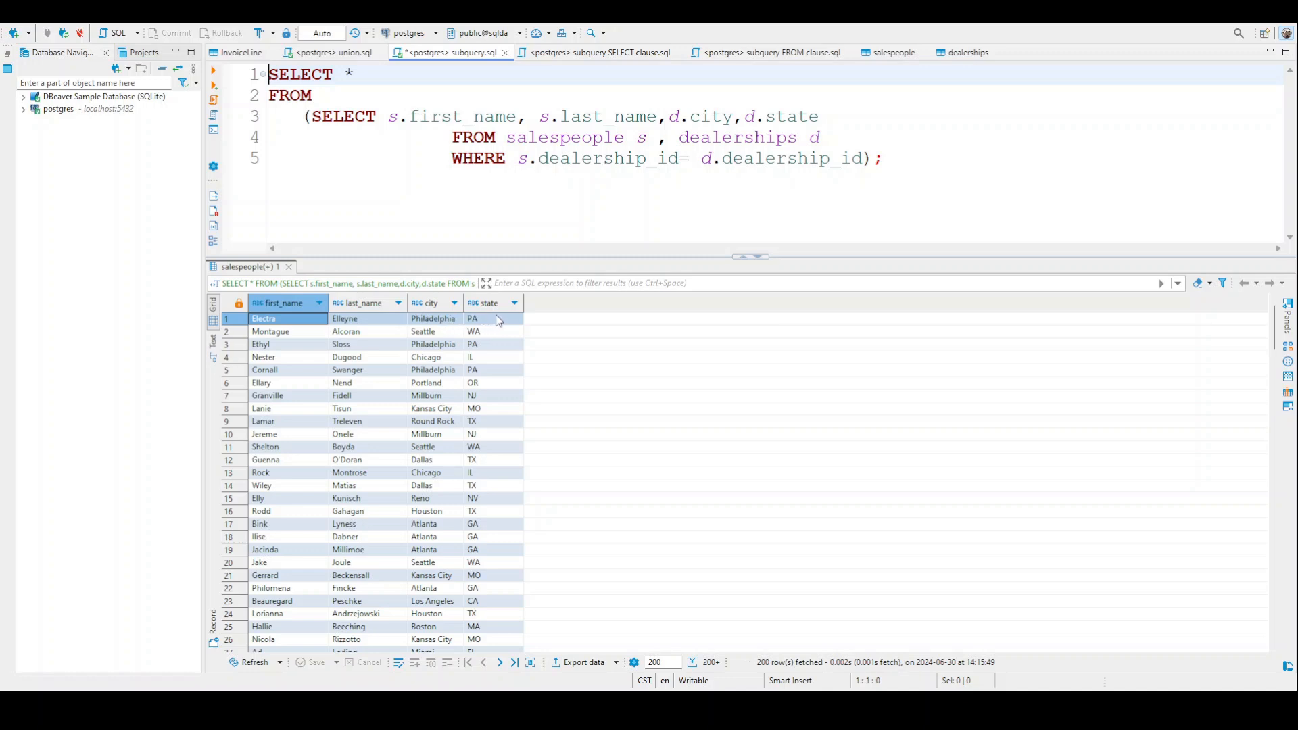